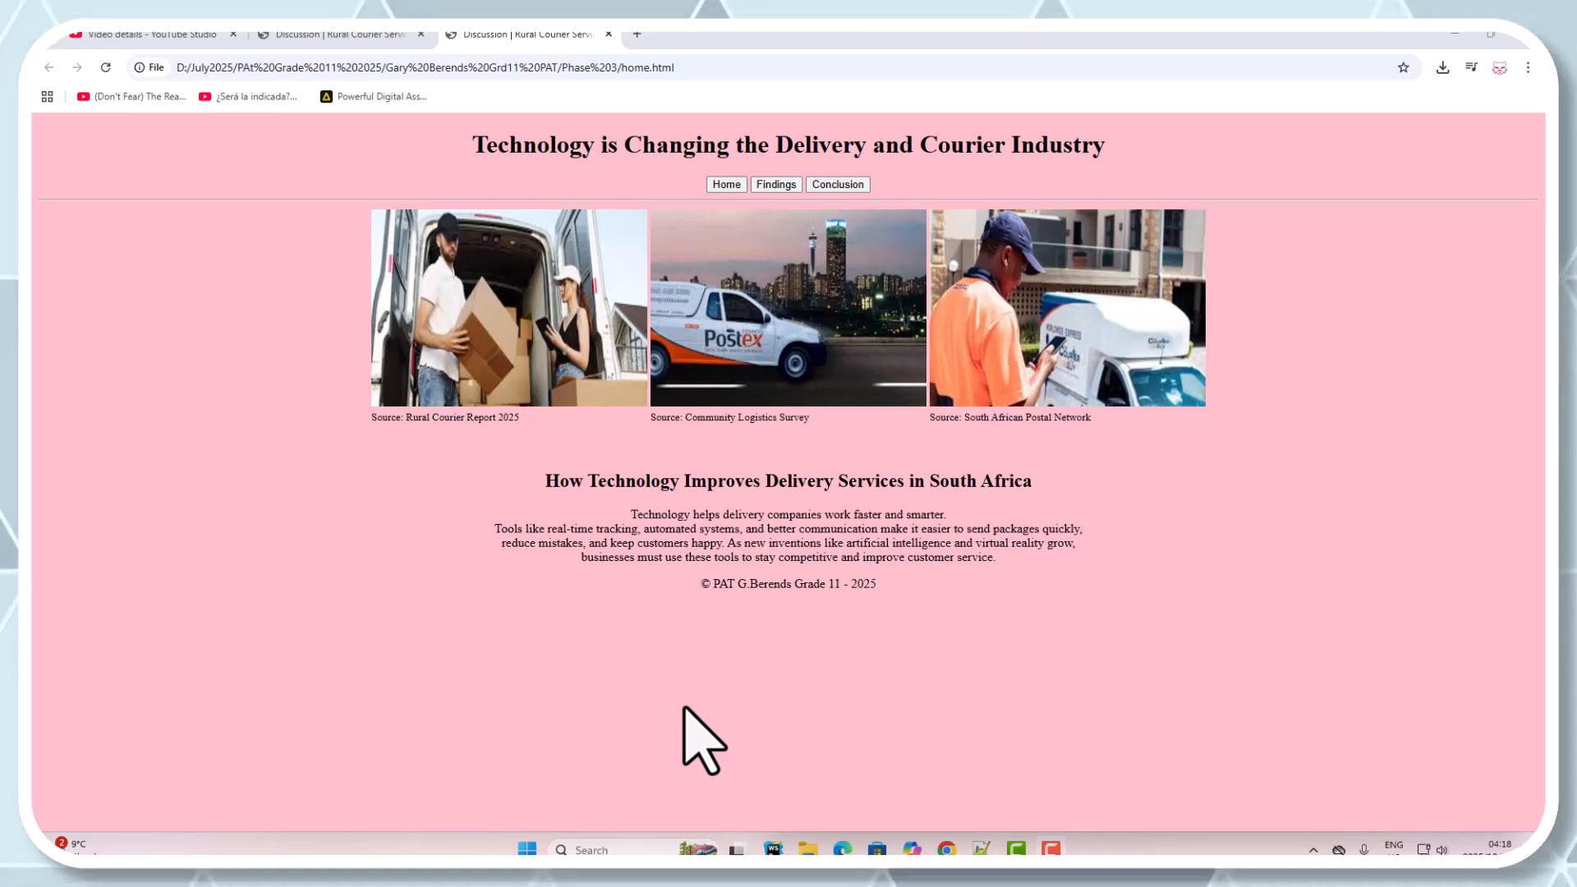
{"action": "mouse_move", "coordinate": [399, 498]}
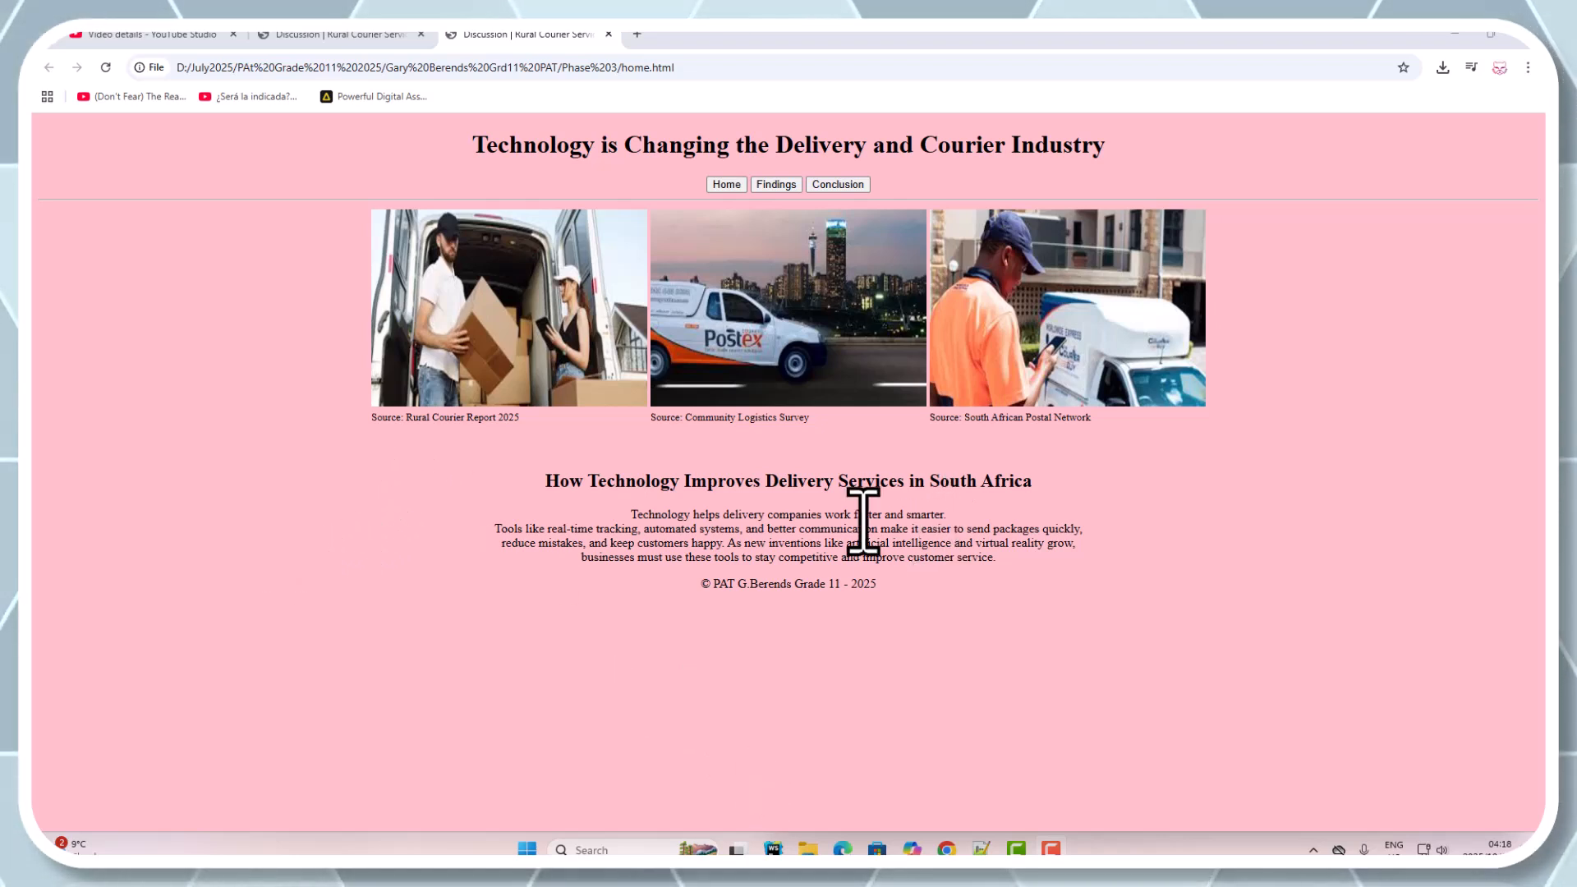
{"action": "mouse_move", "coordinate": [197, 578]}
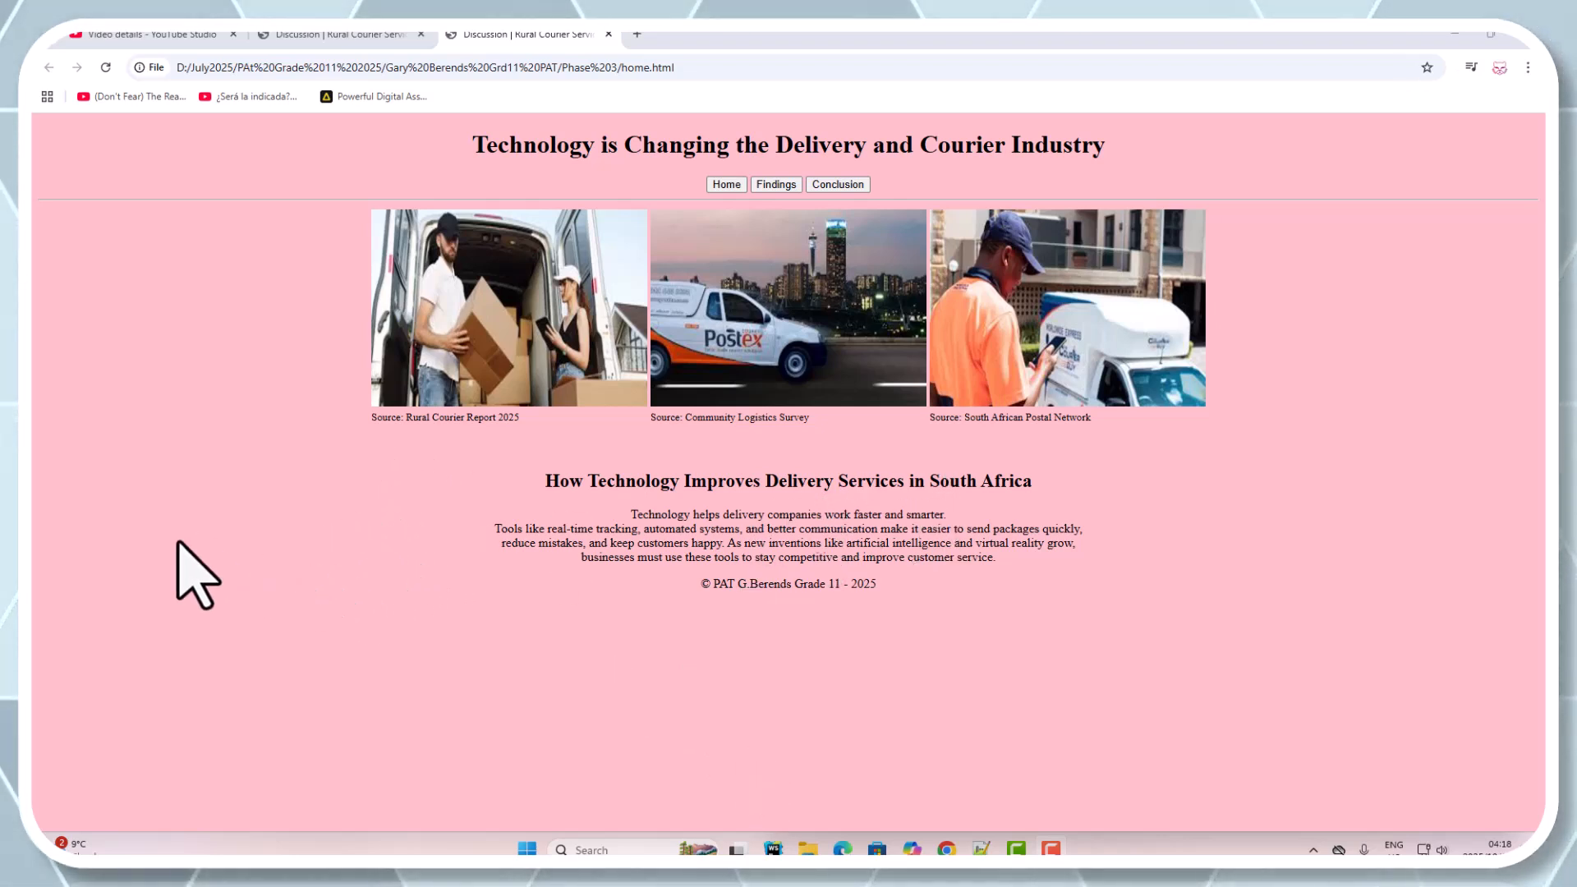
{"action": "mouse_move", "coordinate": [560, 641]}
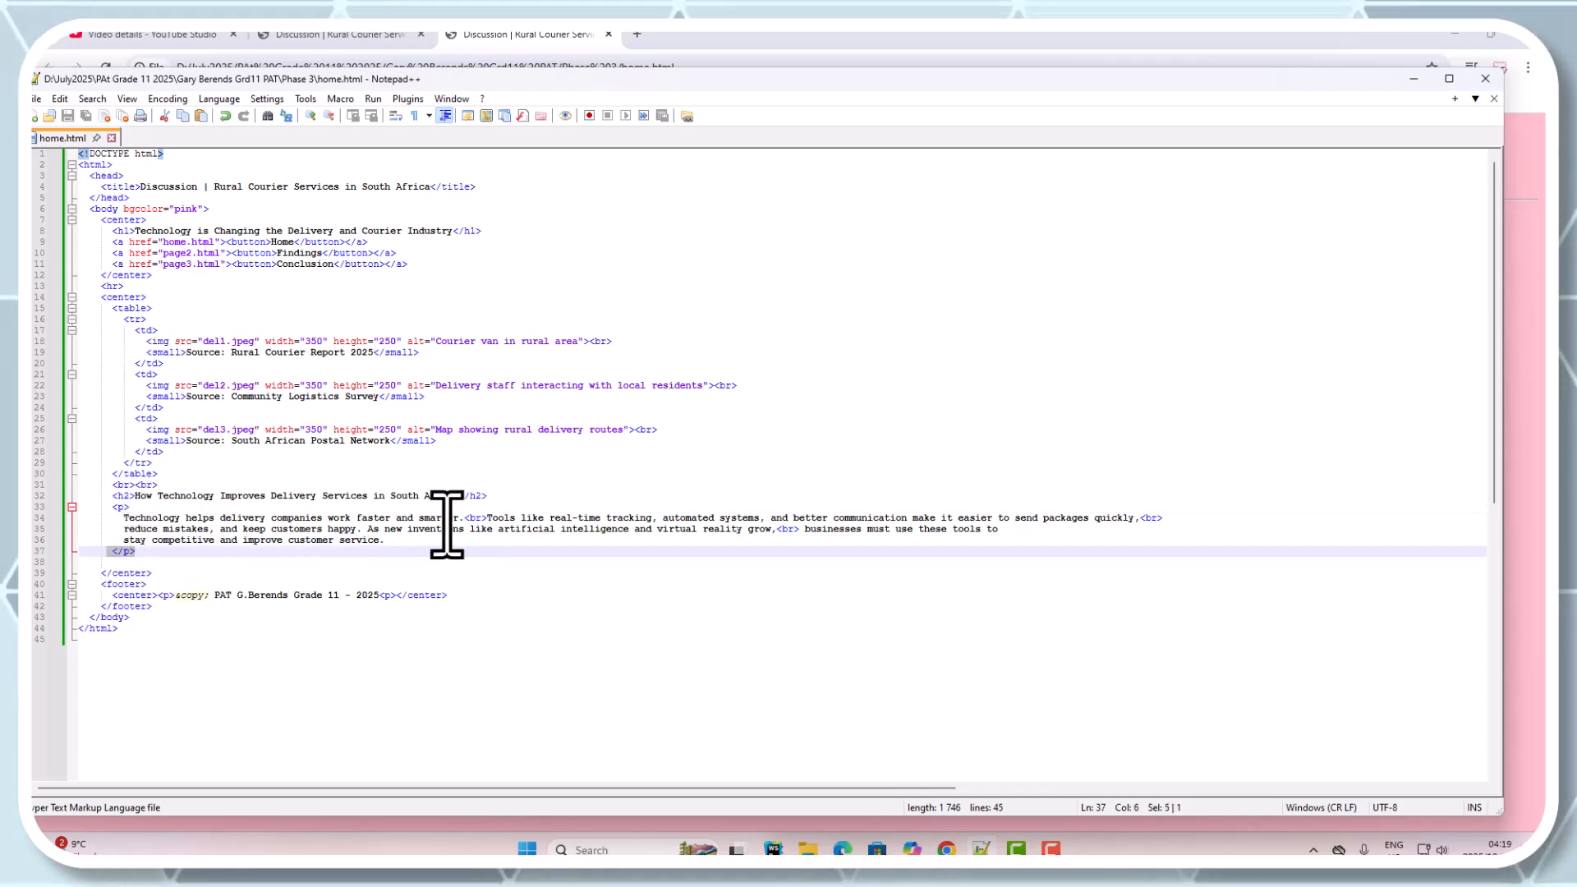
Inspect the home.html topic paragraph and its line-break tags in Notepad++
{"action": "left_click", "coordinate": [483, 517]}
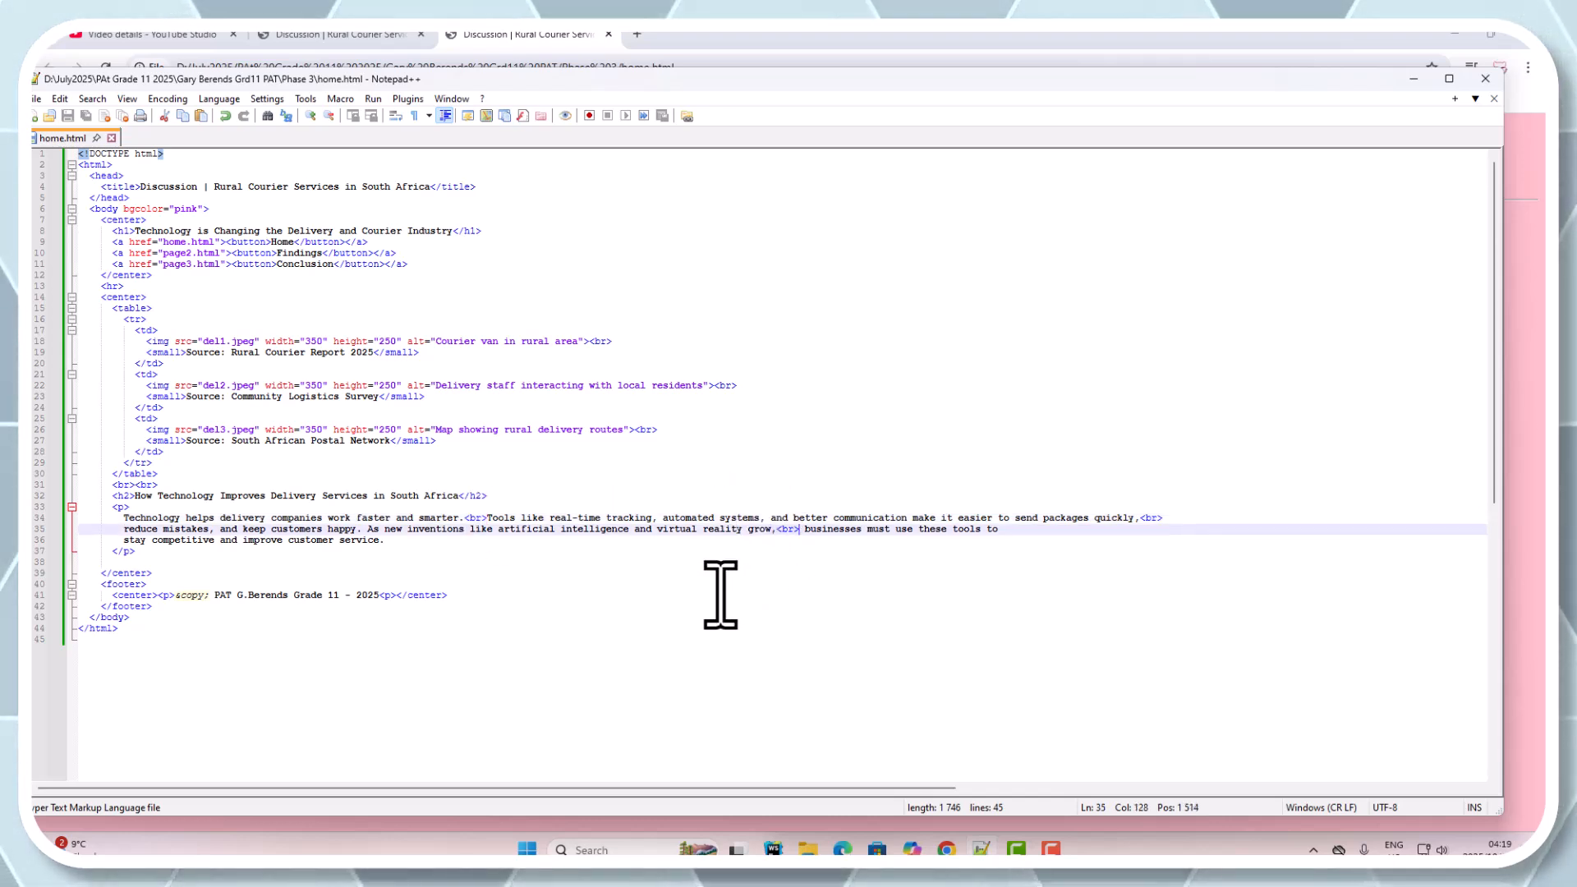
{"action": "mouse_move", "coordinate": [1144, 521]}
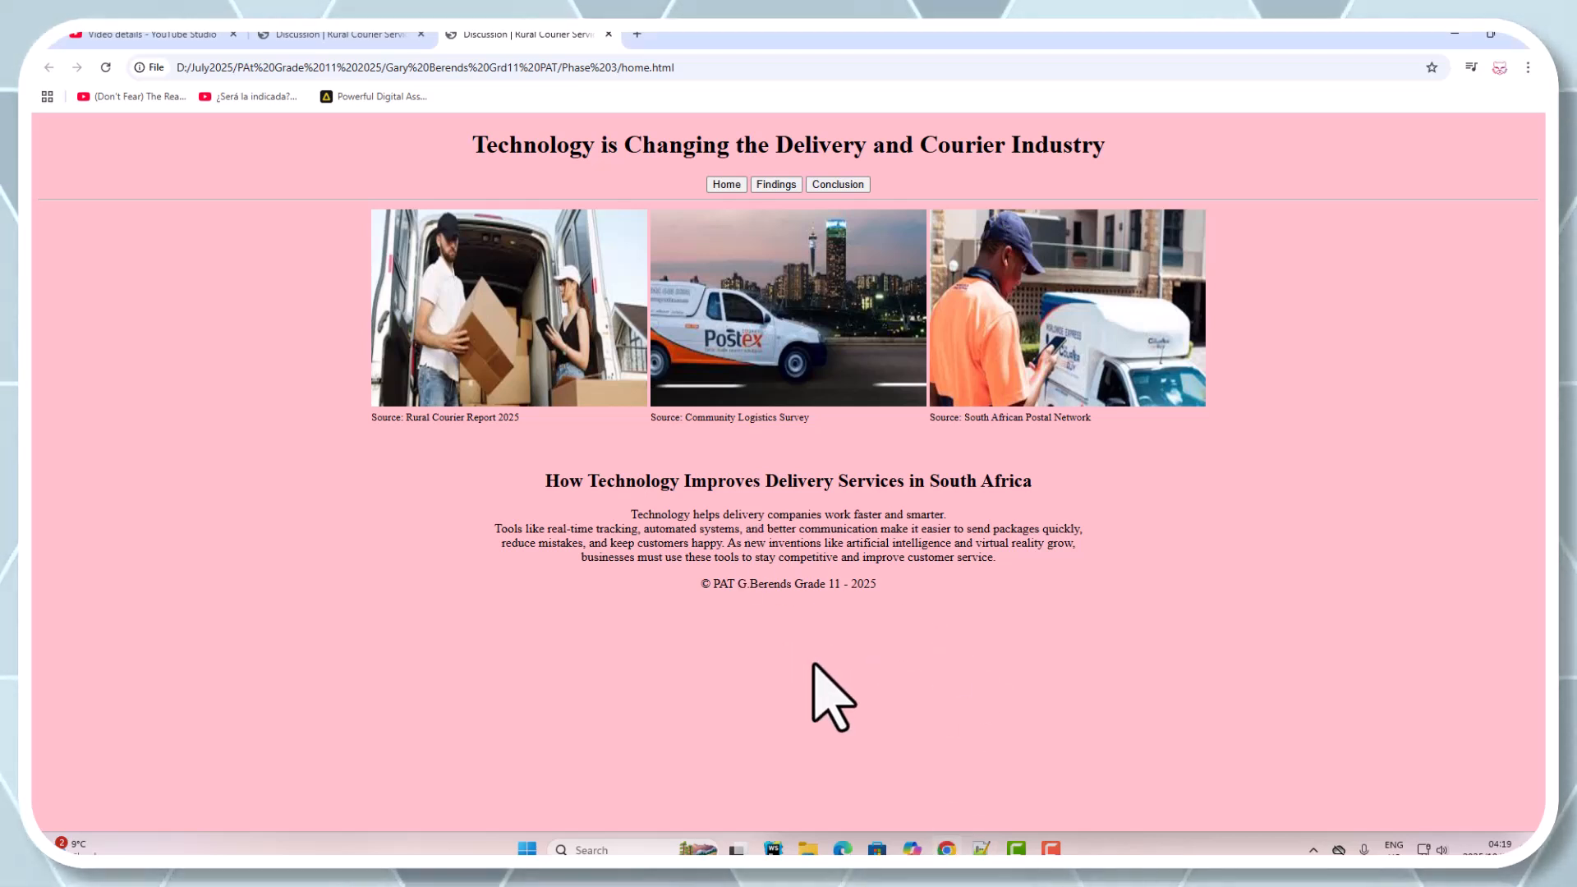
{"action": "mouse_move", "coordinate": [503, 403]}
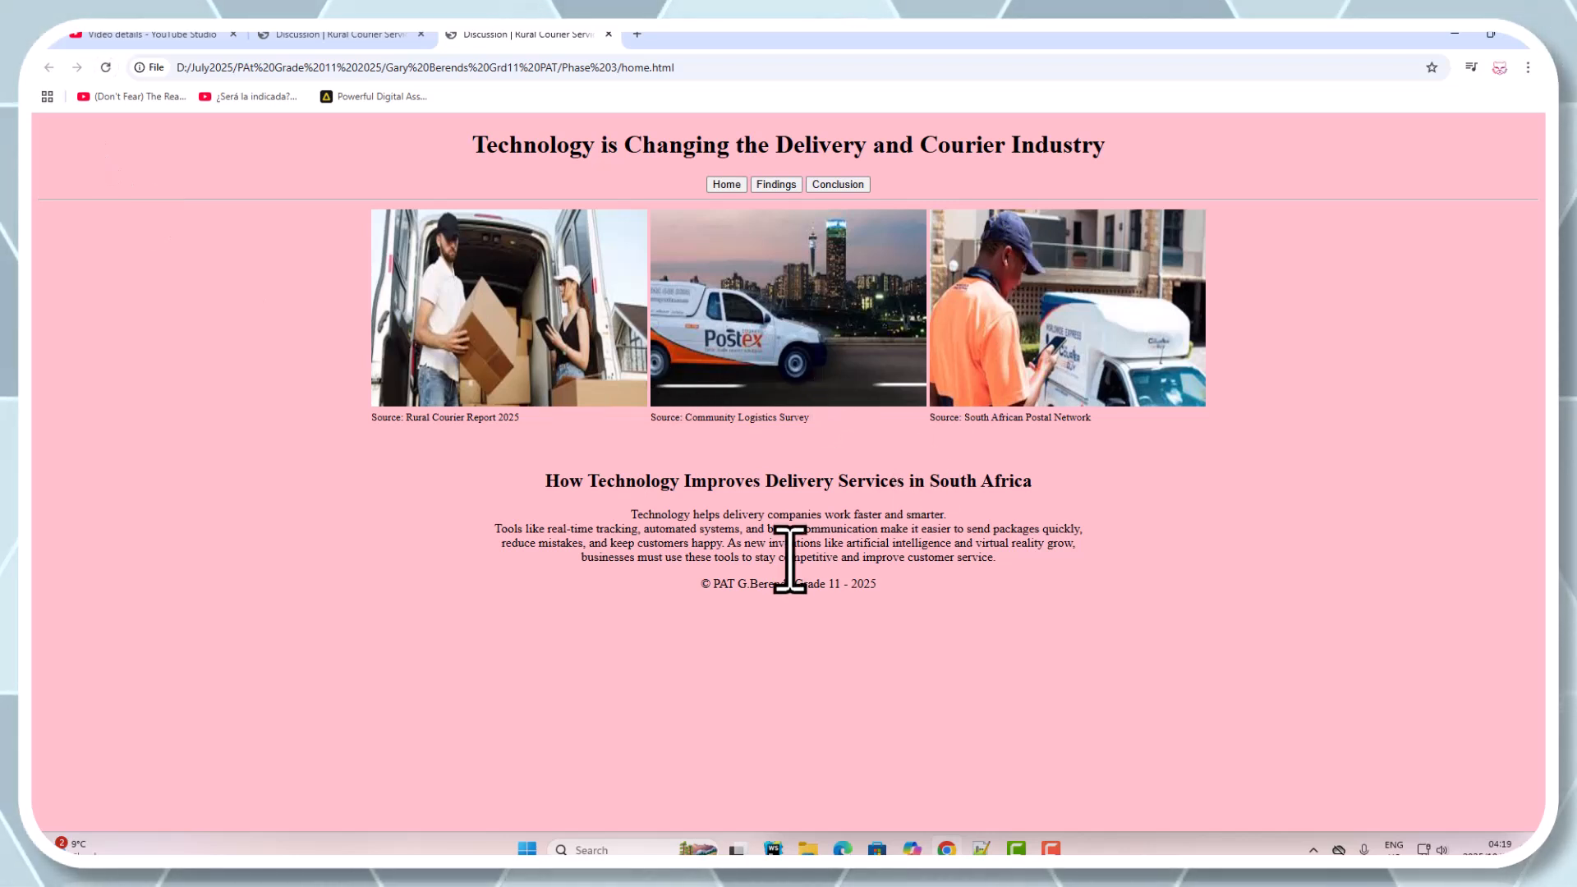
{"action": "mouse_move", "coordinate": [685, 561]}
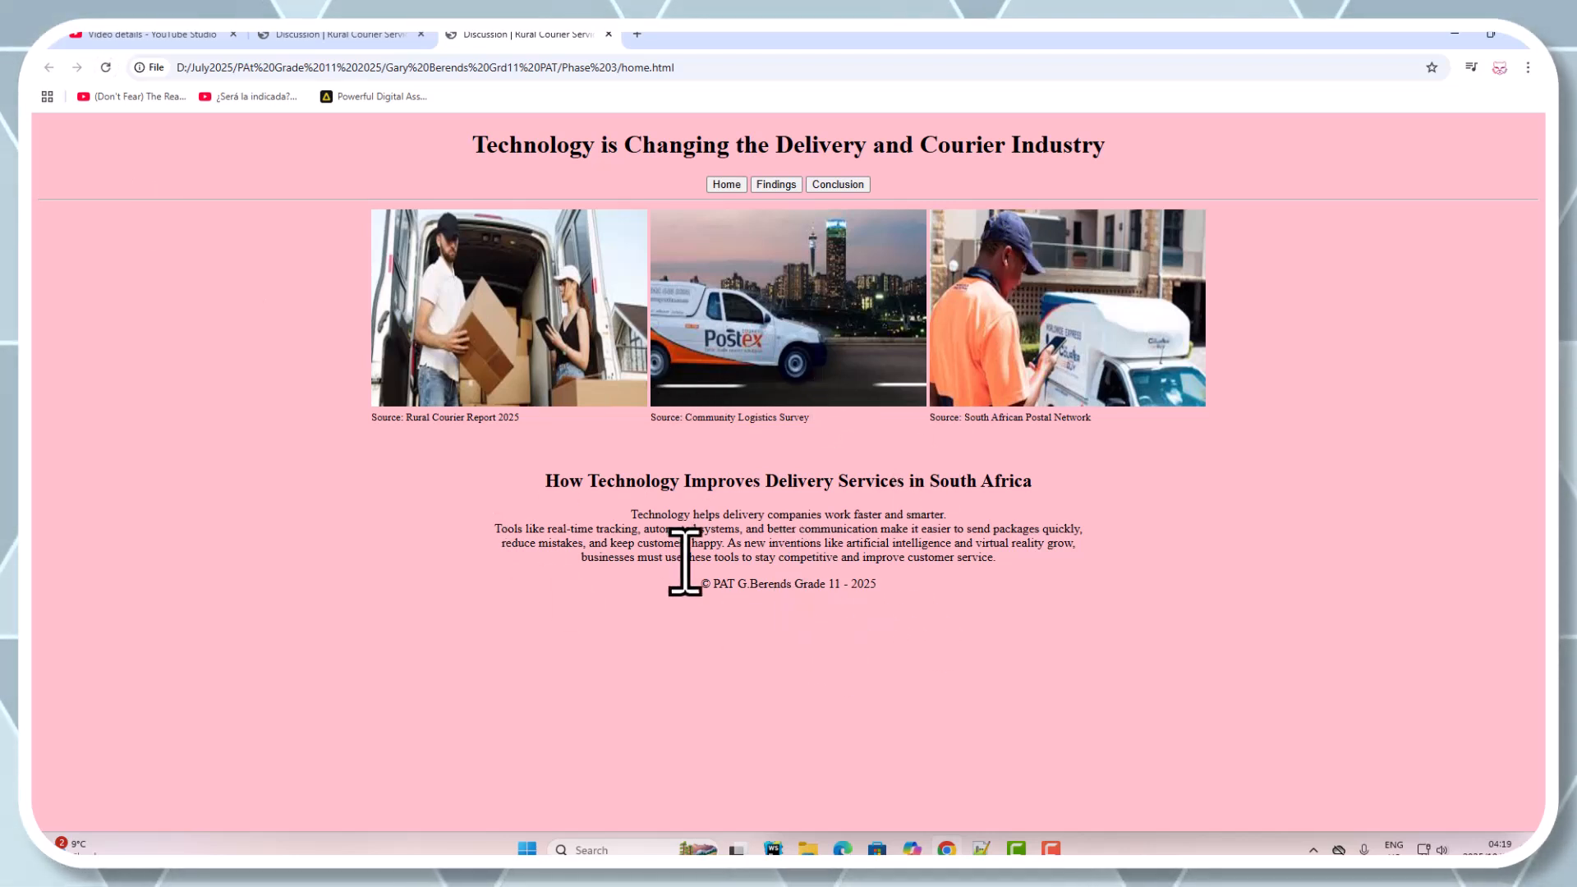
{"action": "mouse_move", "coordinate": [533, 699]}
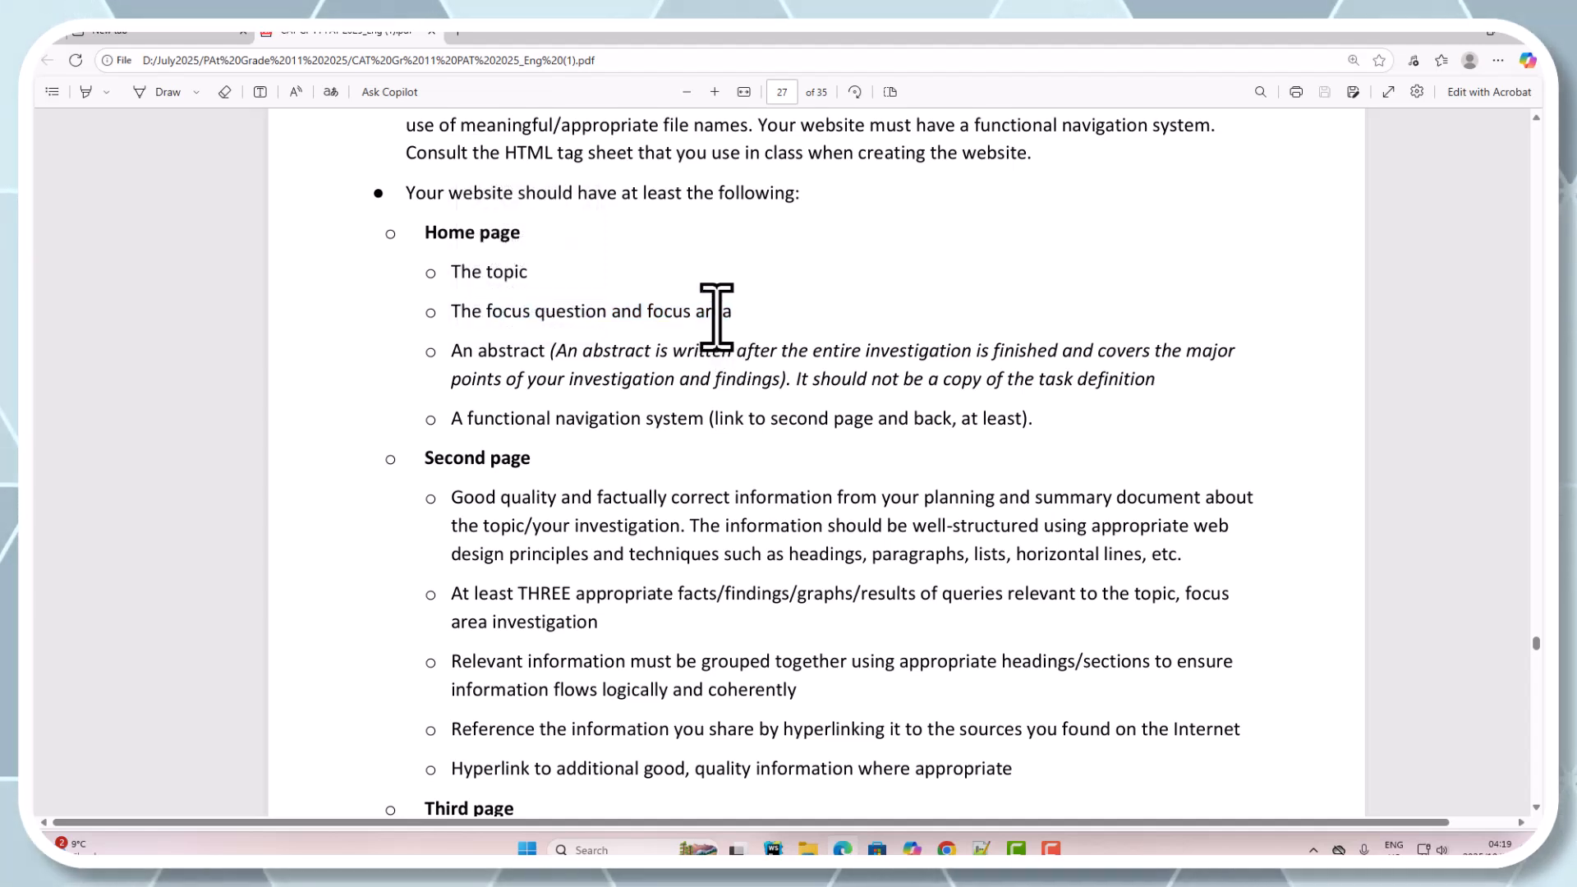
{"action": "mouse_move", "coordinate": [659, 327]}
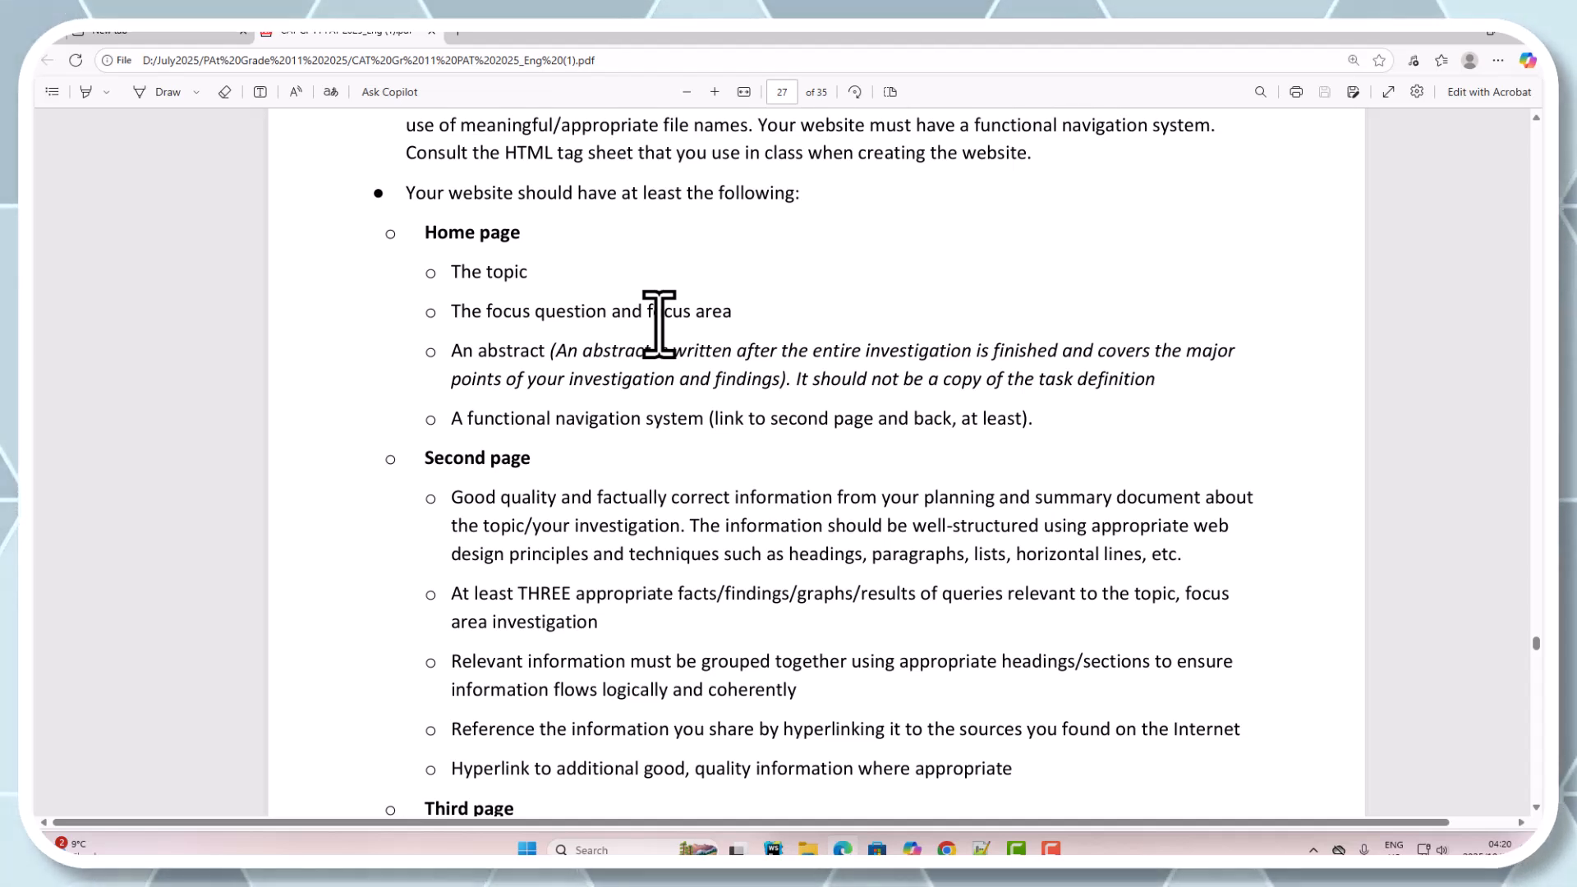
{"action": "mouse_move", "coordinate": [488, 322]}
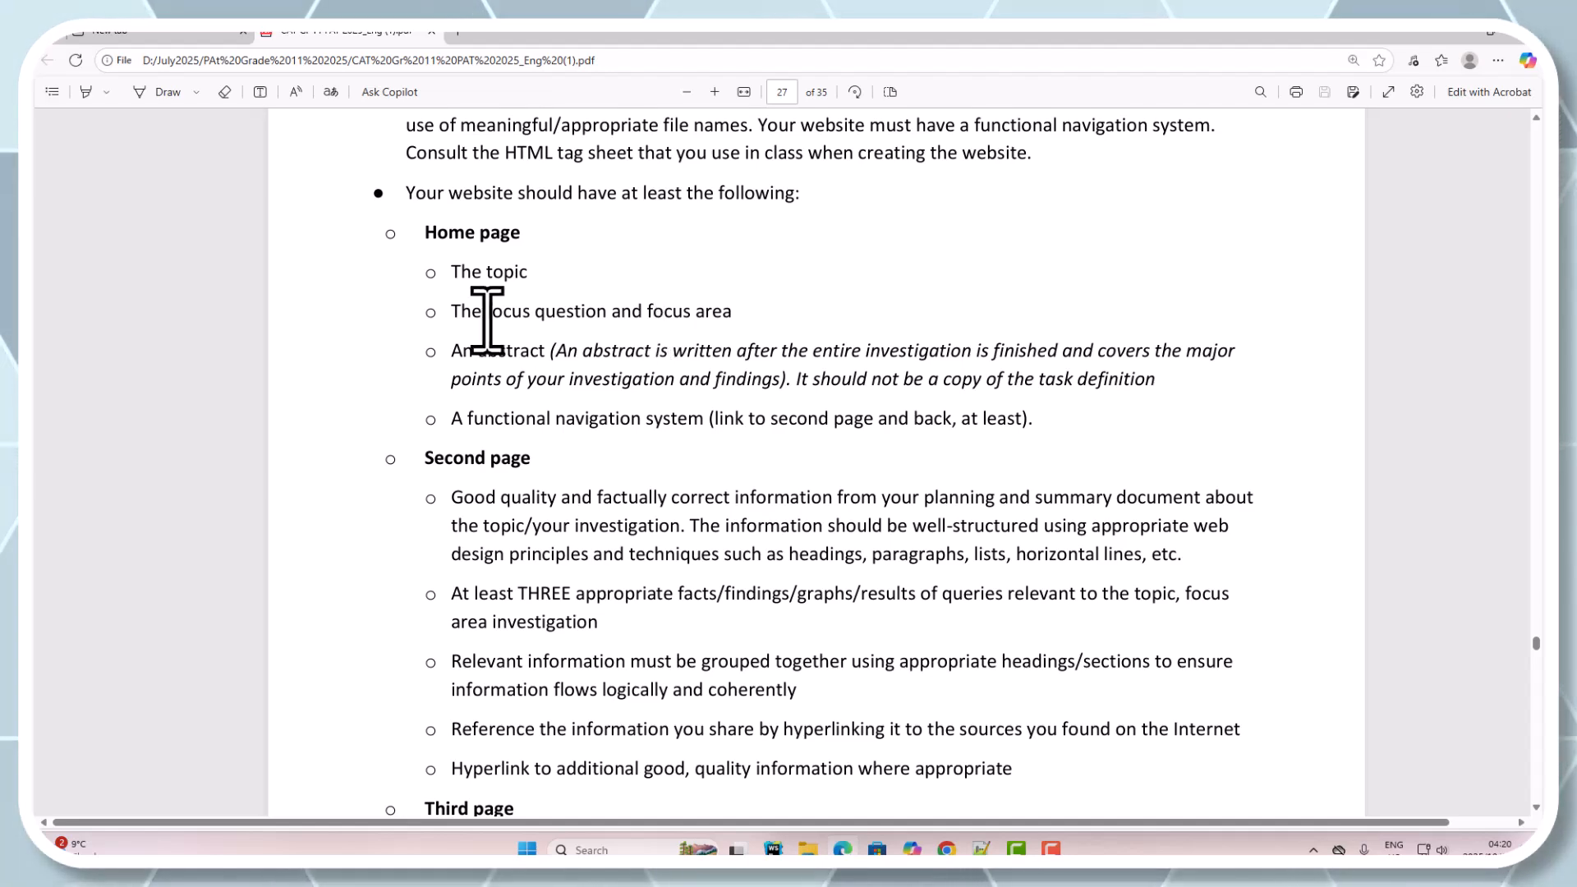
{"action": "left_click_drag", "start_coordinate": [452, 310], "coordinate": [732, 310]}
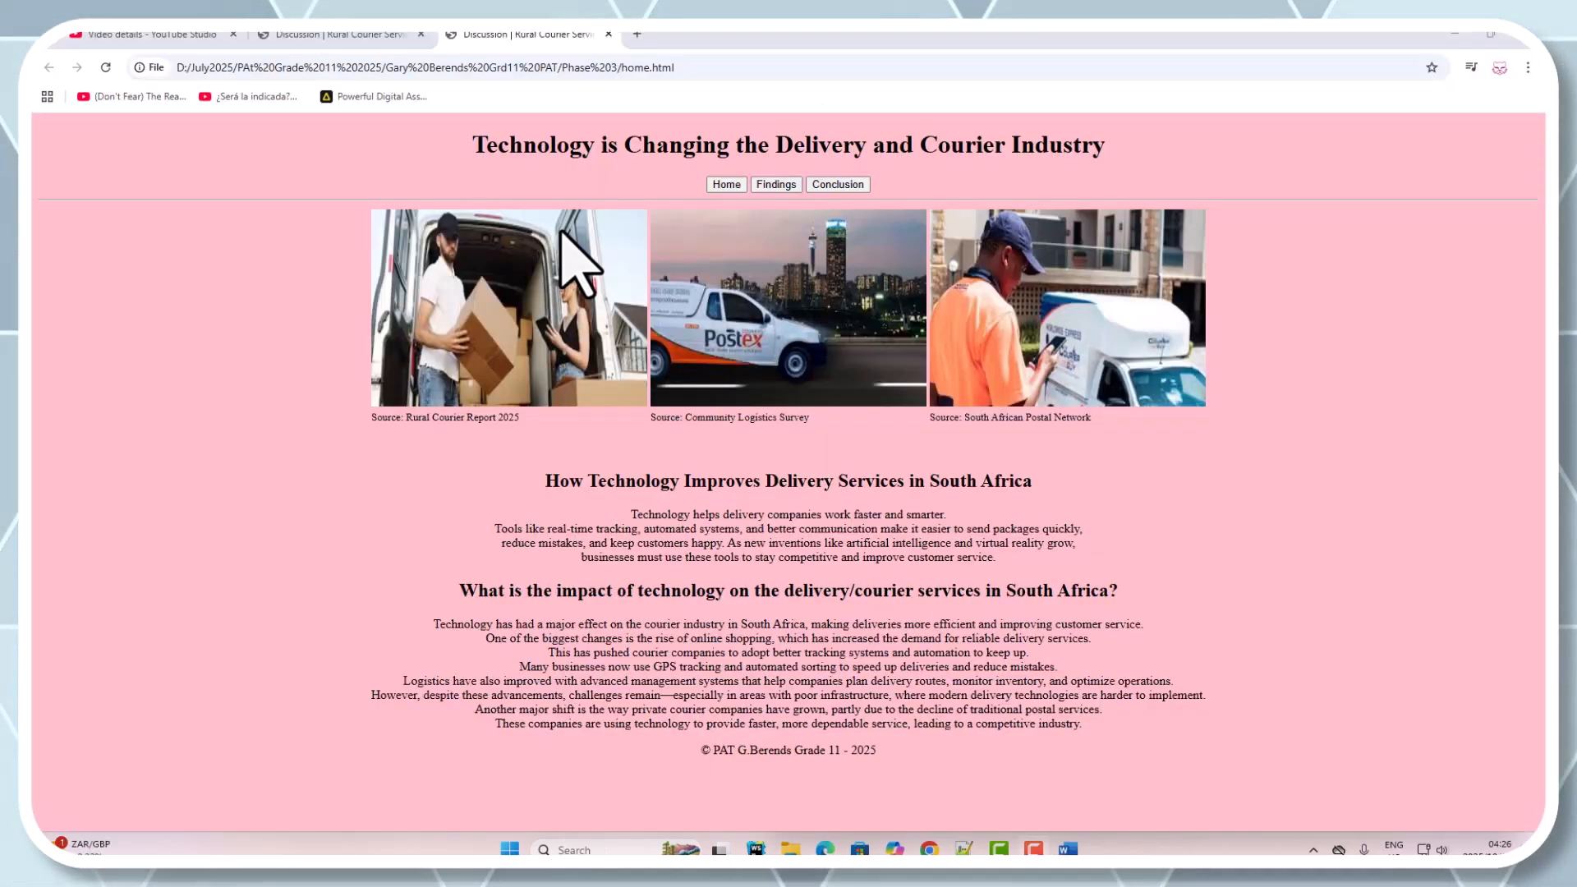
{"action": "mouse_move", "coordinate": [649, 272]}
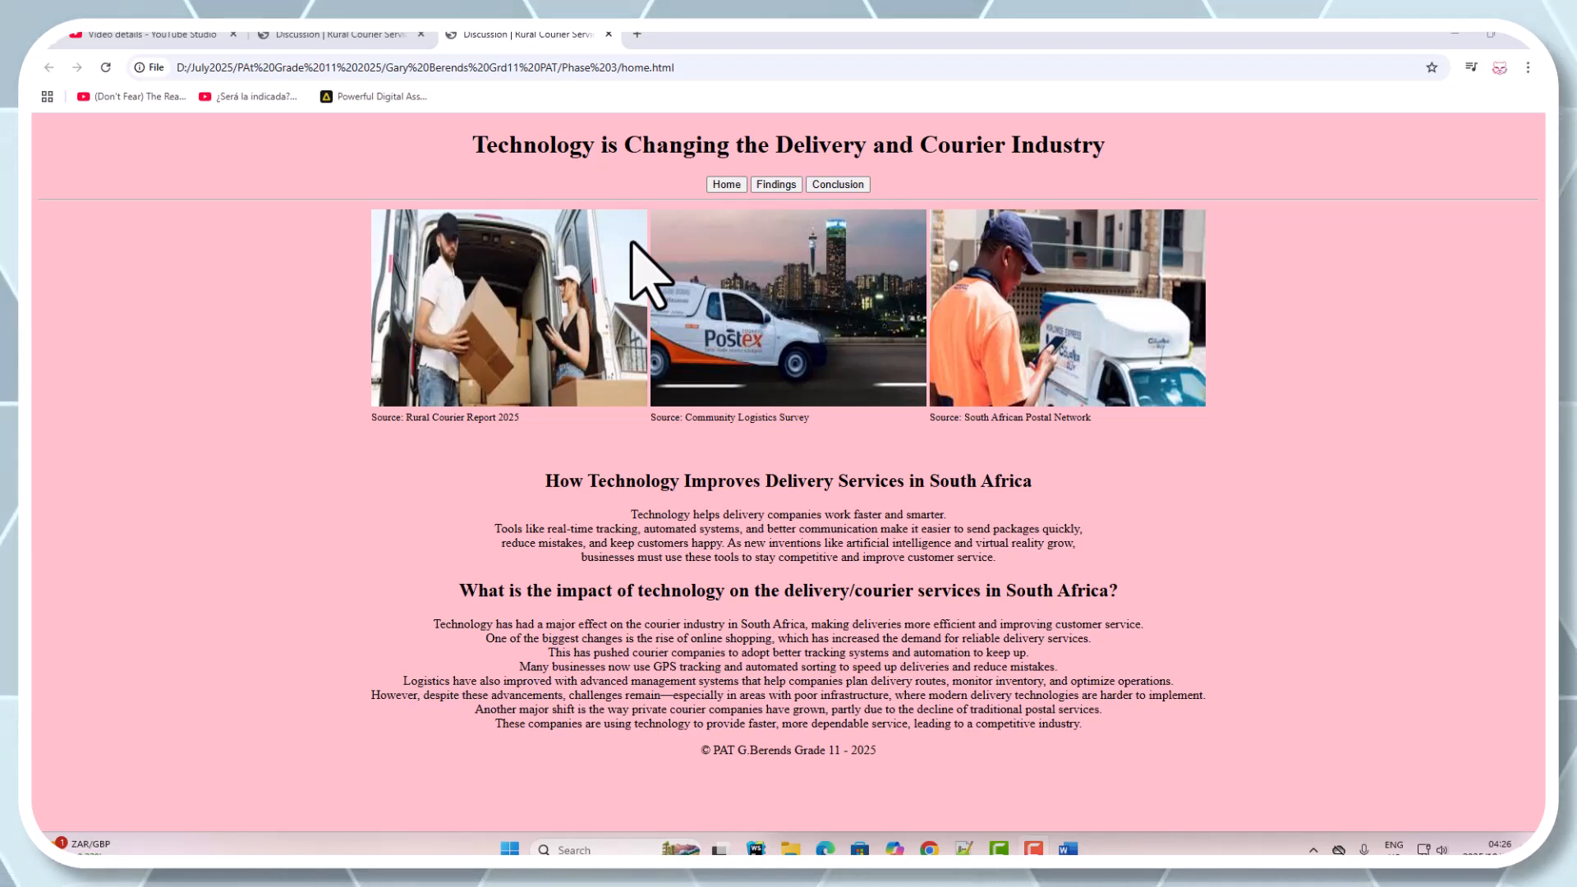
{"action": "mouse_move", "coordinate": [1042, 604]}
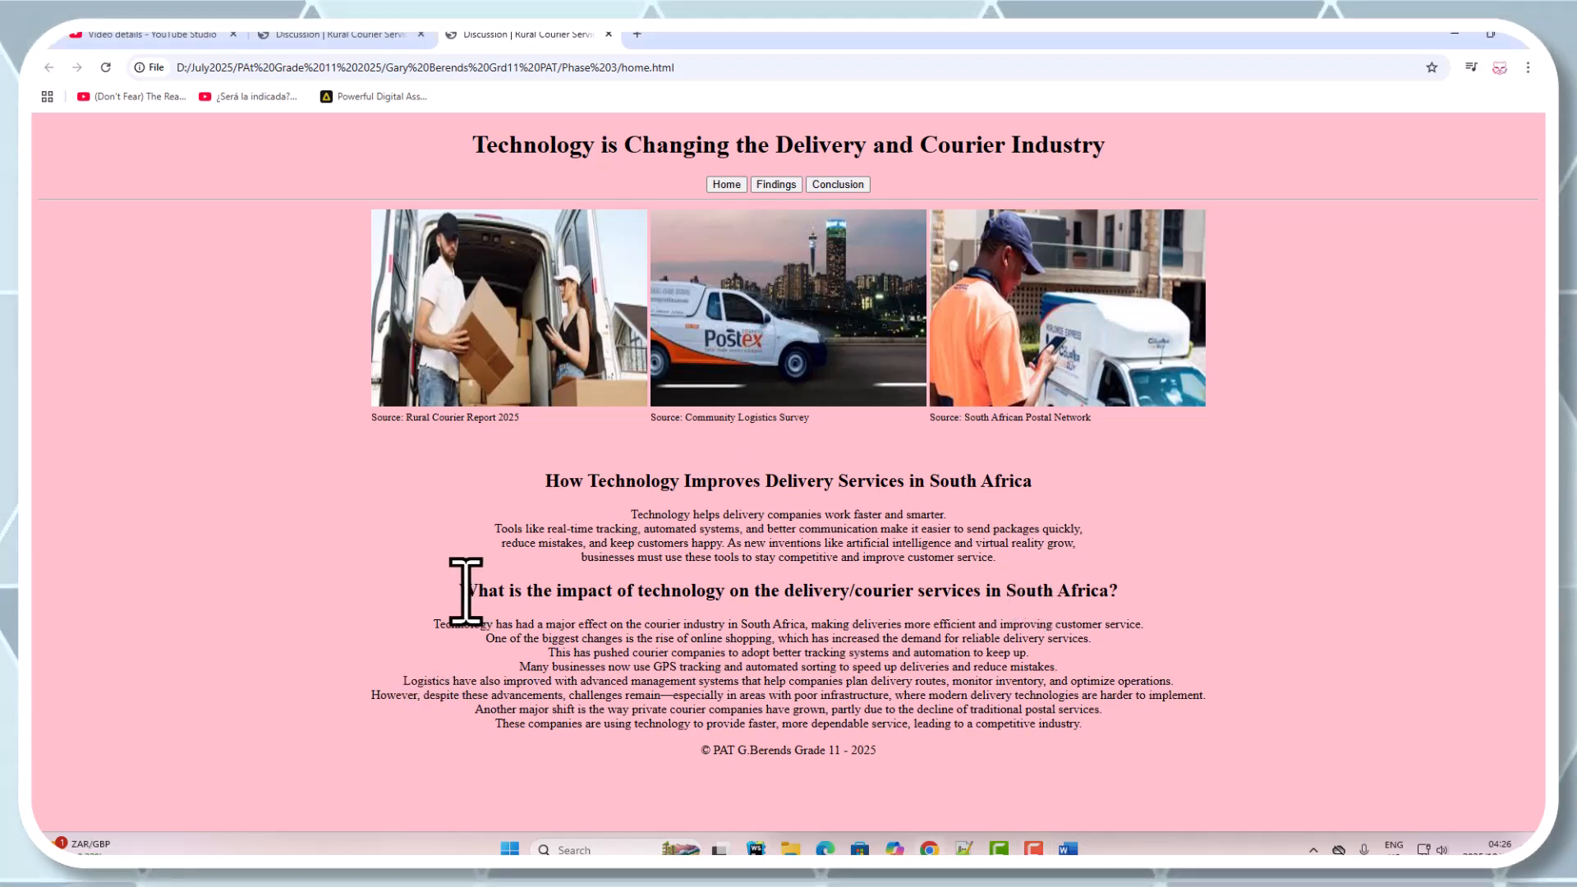
{"action": "left_click_drag", "start_coordinate": [458, 591], "coordinate": [1107, 591]}
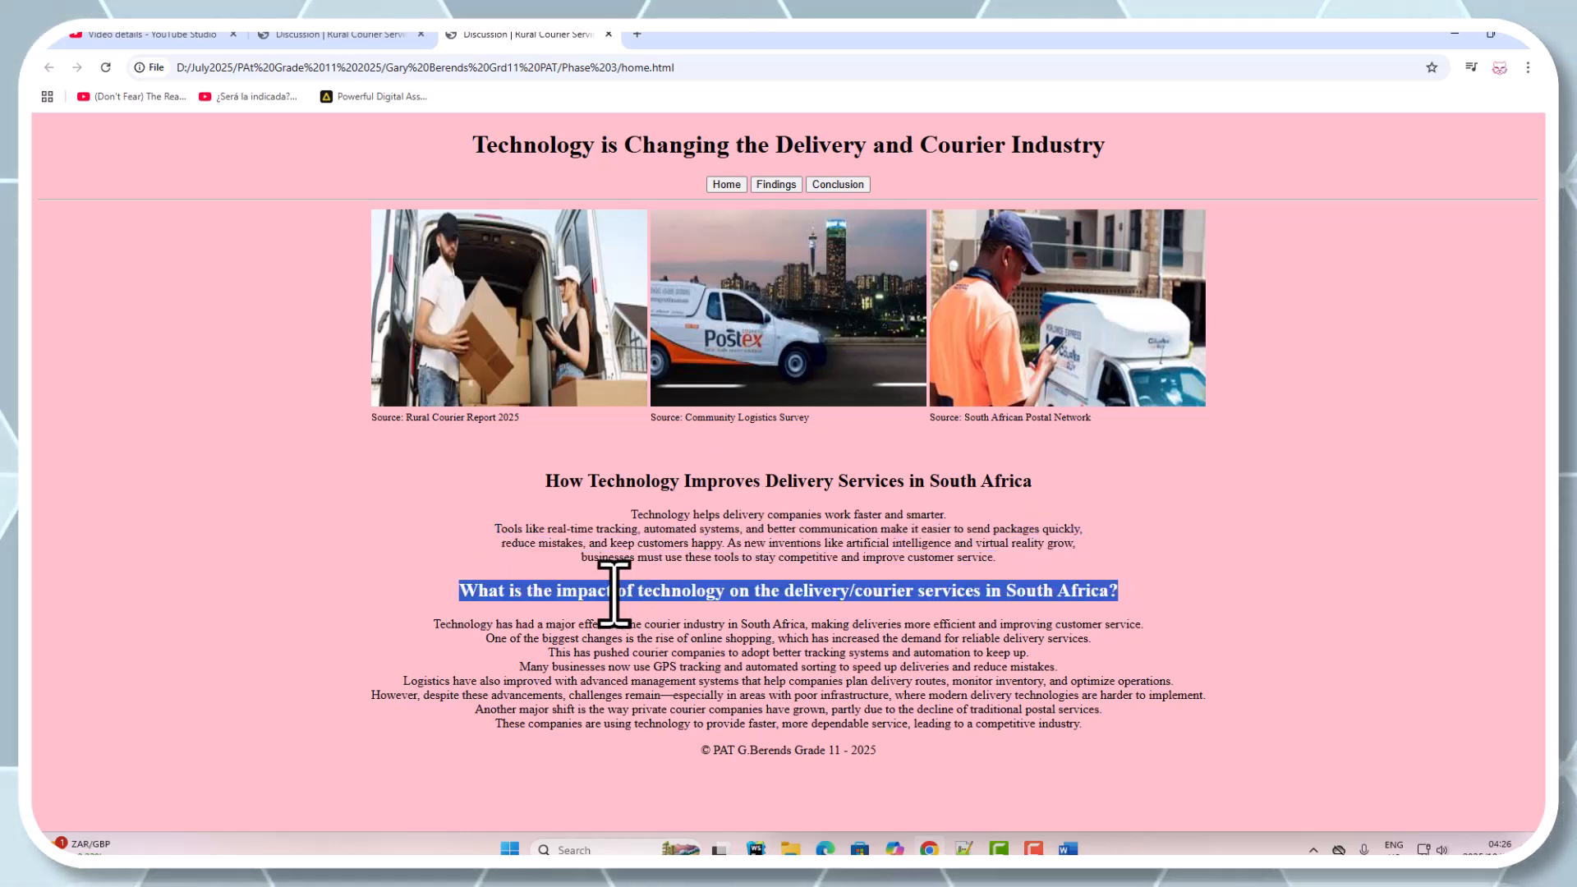
{"action": "mouse_move", "coordinate": [851, 603]}
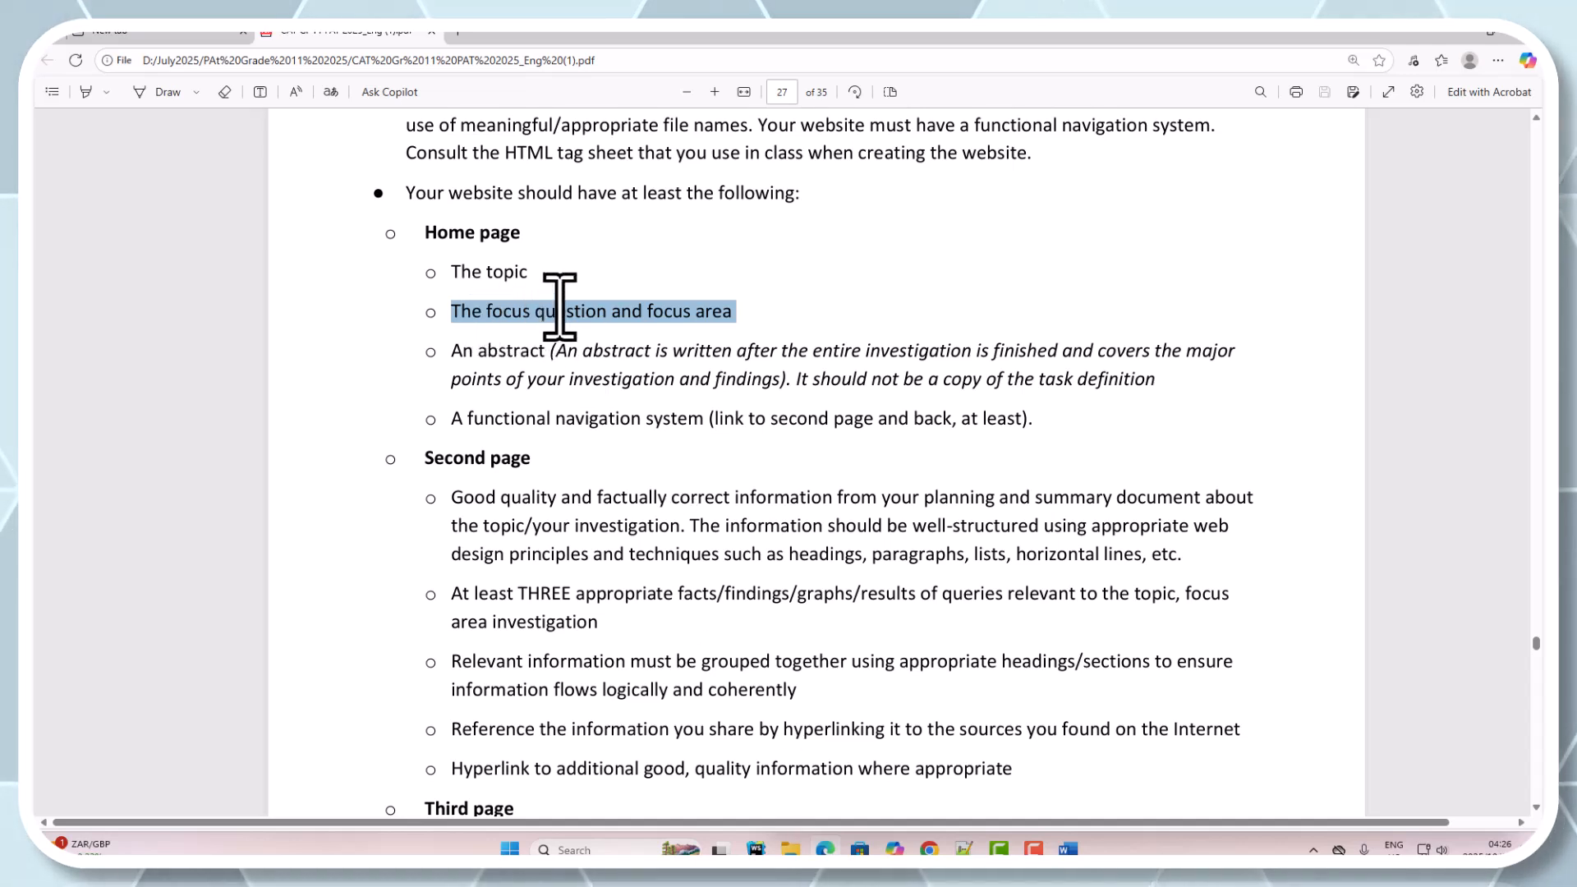
{"action": "mouse_move", "coordinate": [519, 342]}
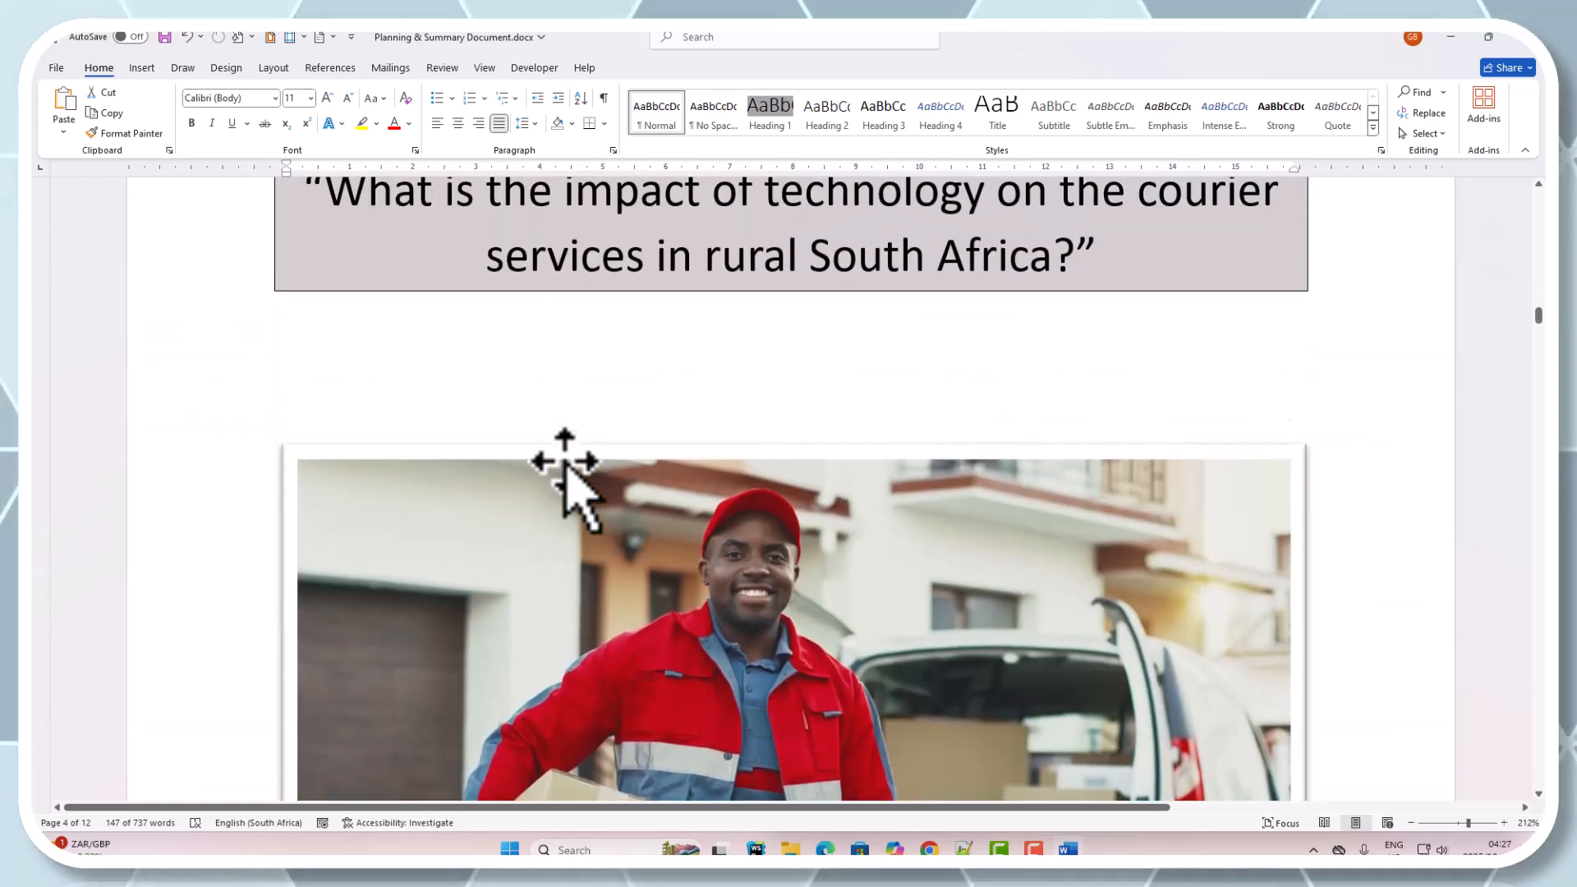
{"action": "scroll", "scroll_direction": "down", "scroll_amount": 3}
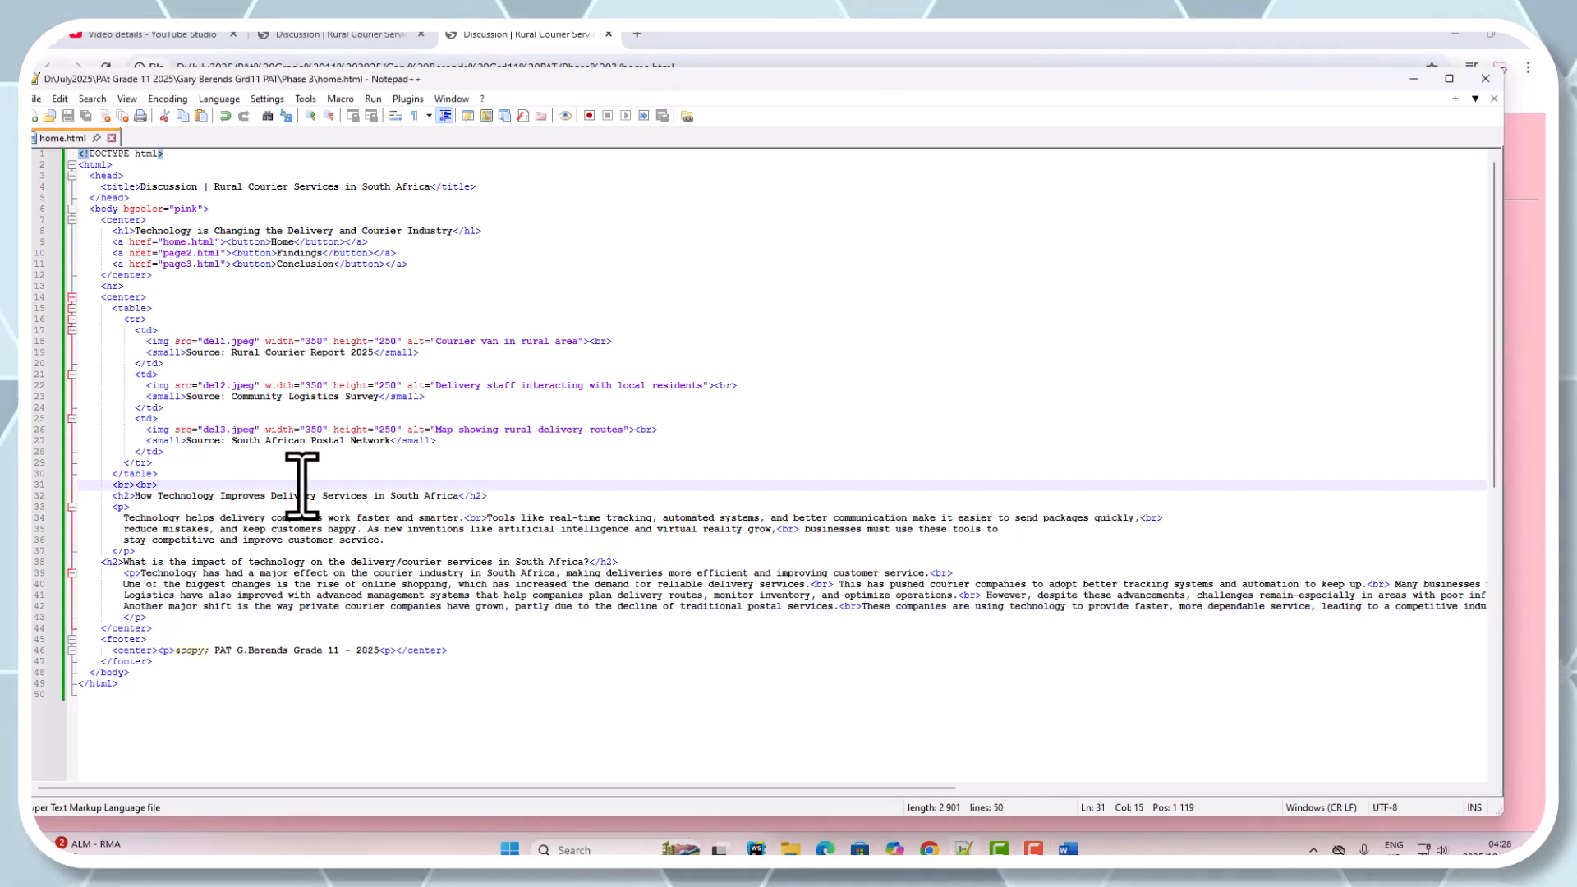
Insert the comment <!-- This is my topic --> on a new line above the first h2 heading
{"action": "key", "text": "enter"}
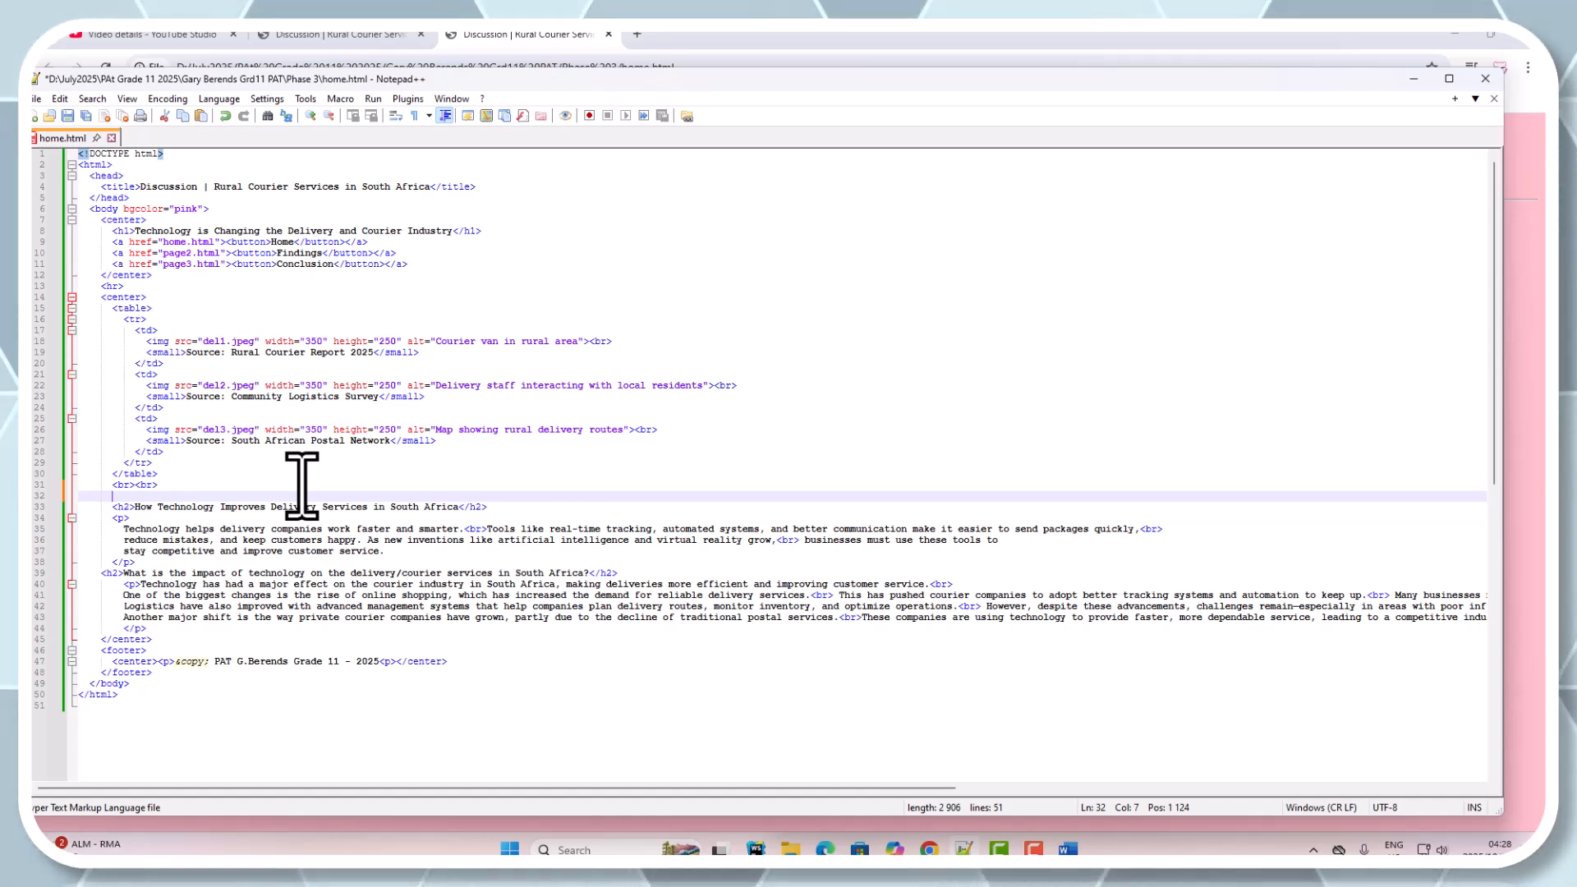
{"action": "type", "text": "<"}
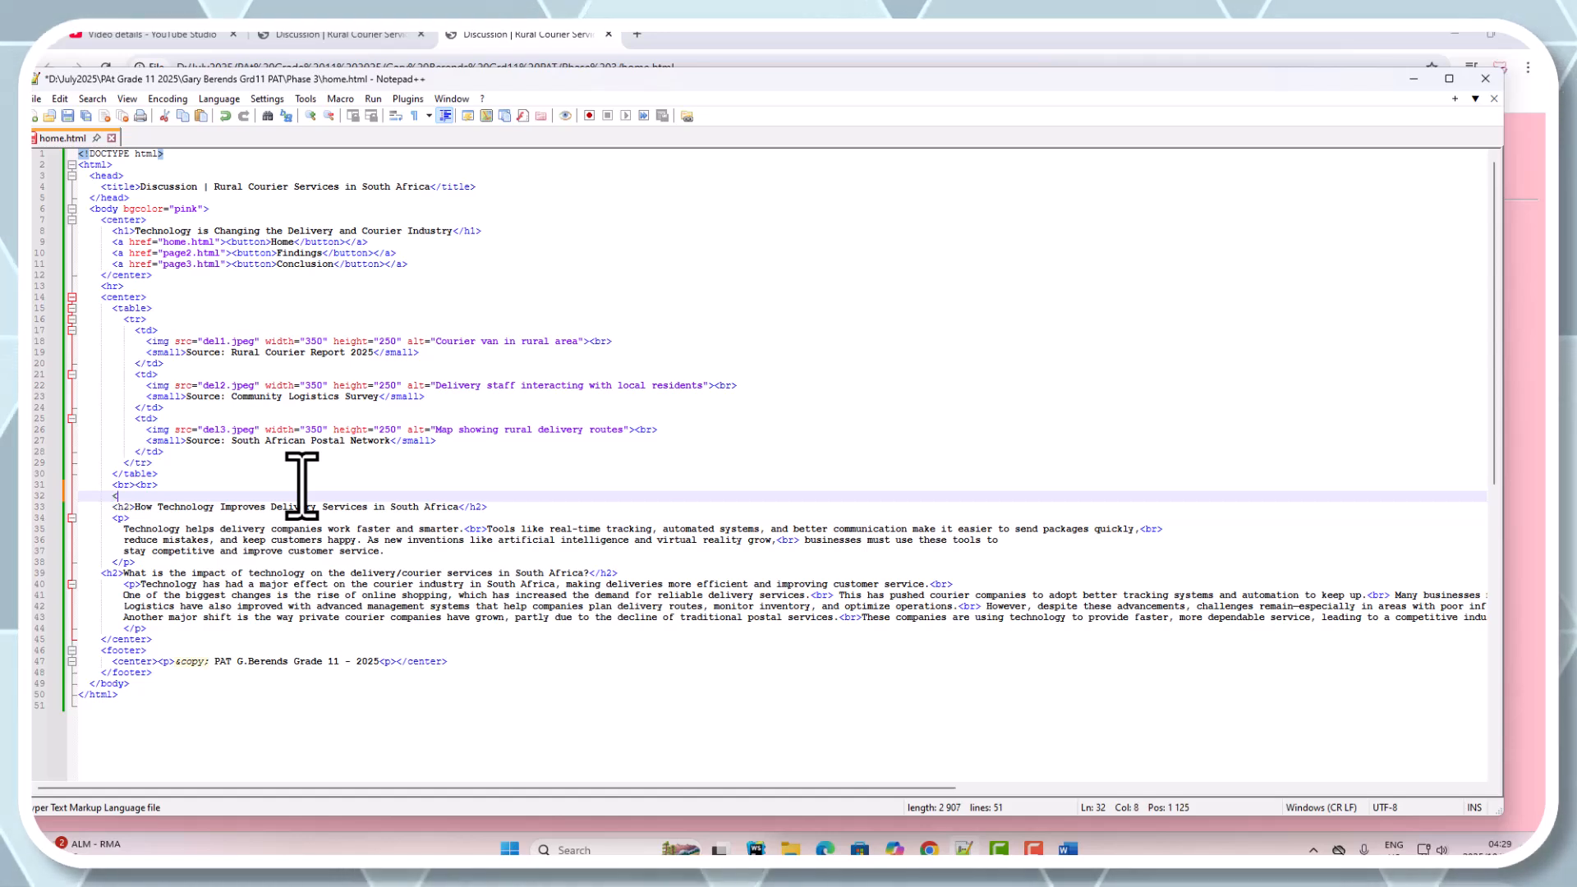
{"action": "type", "text": "!"}
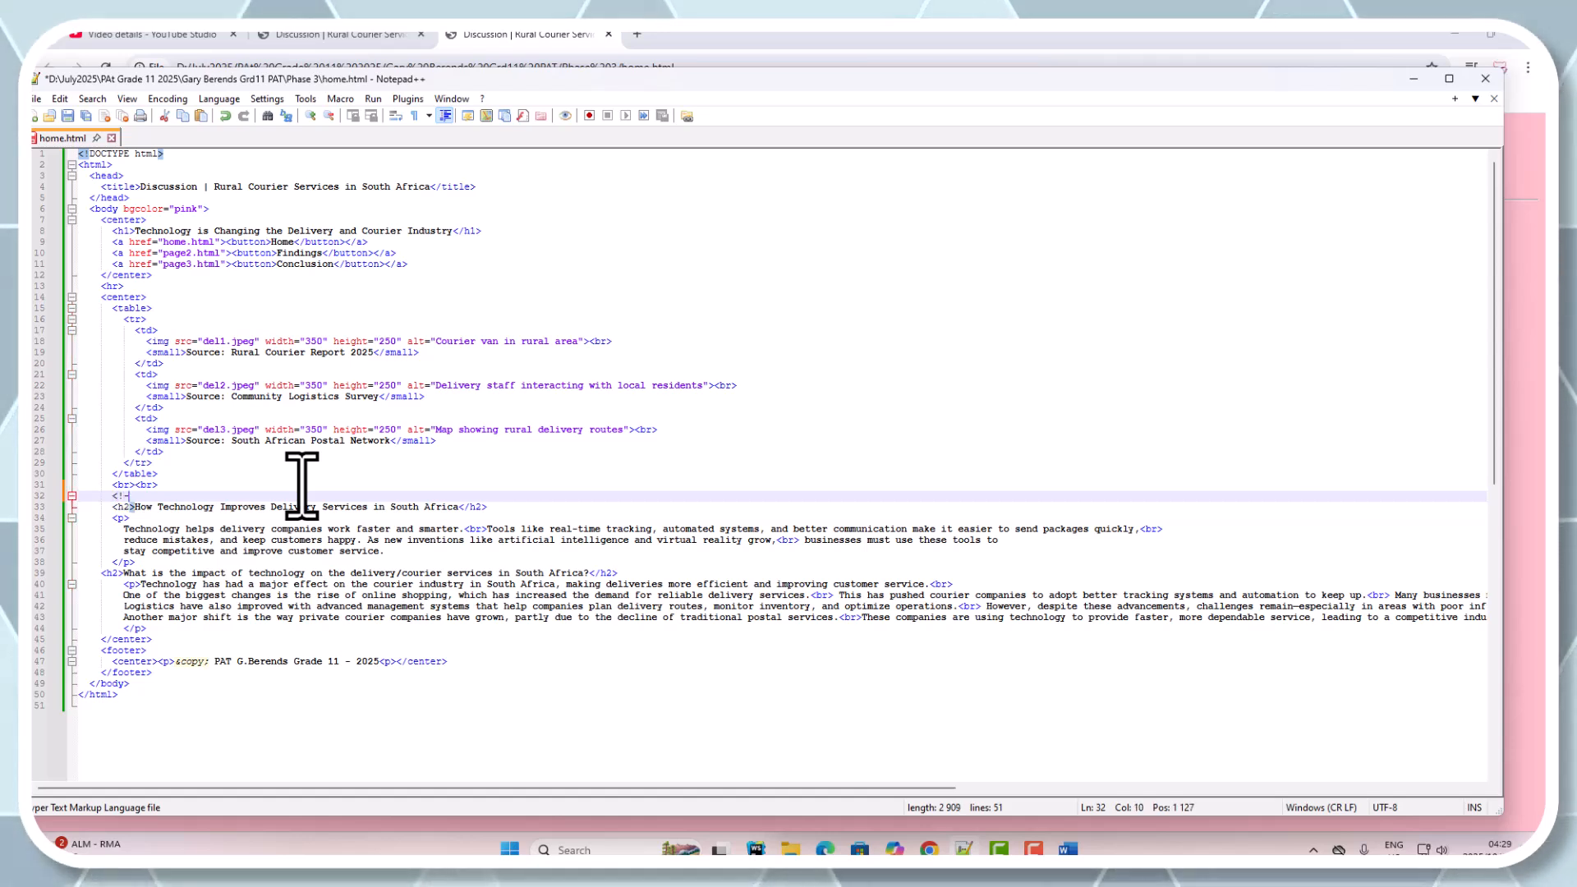
{"action": "type", "text": "-"}
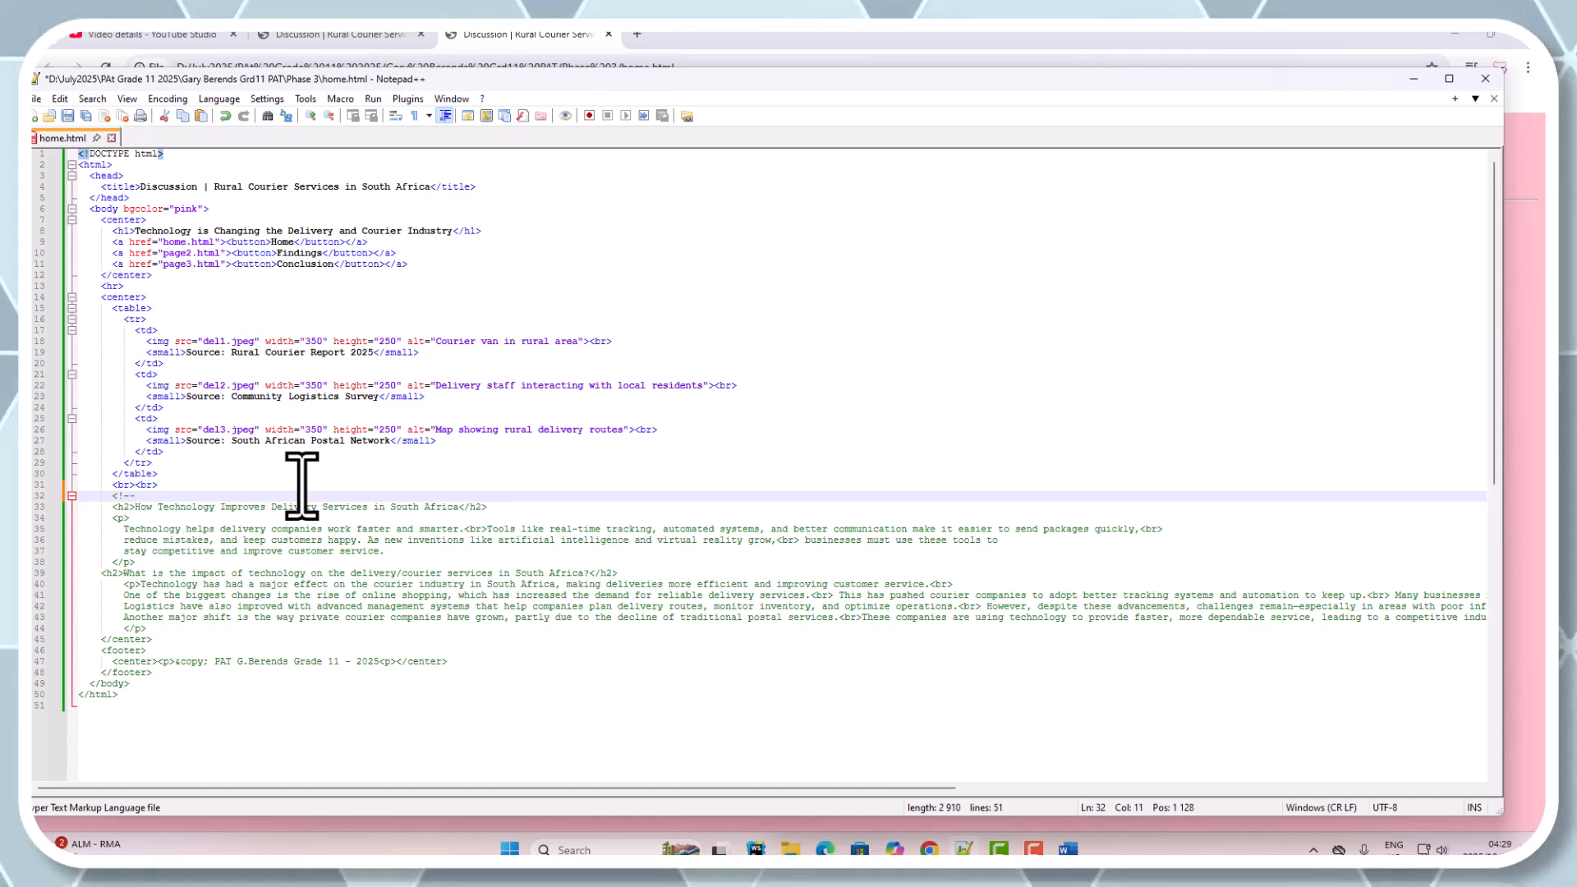
{"action": "type", "text": "This is my"}
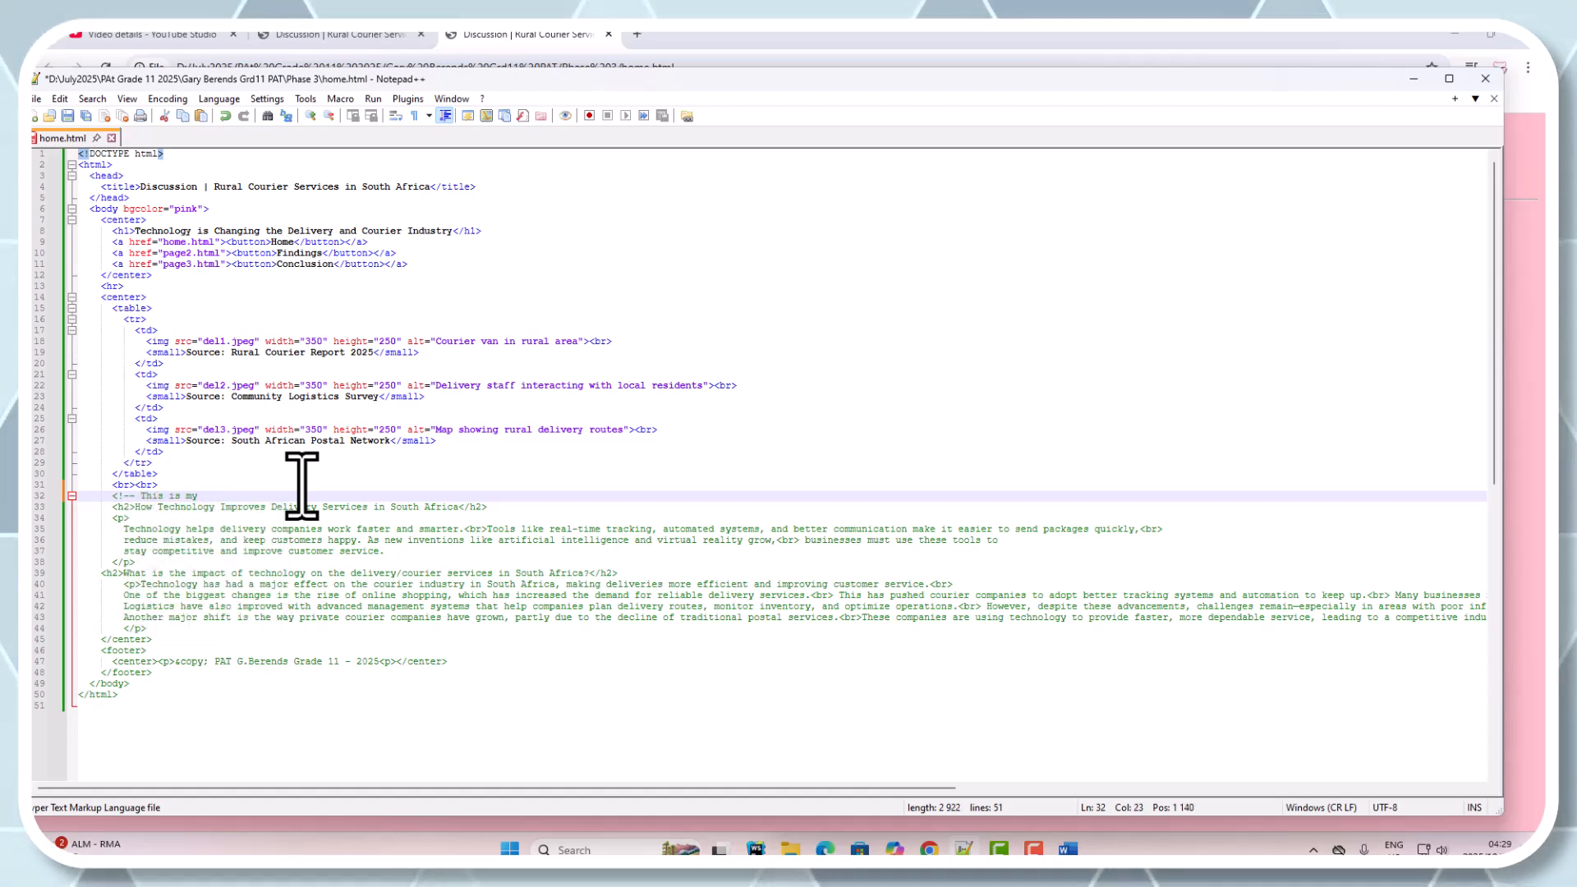
{"action": "type", "text": "Foo"}
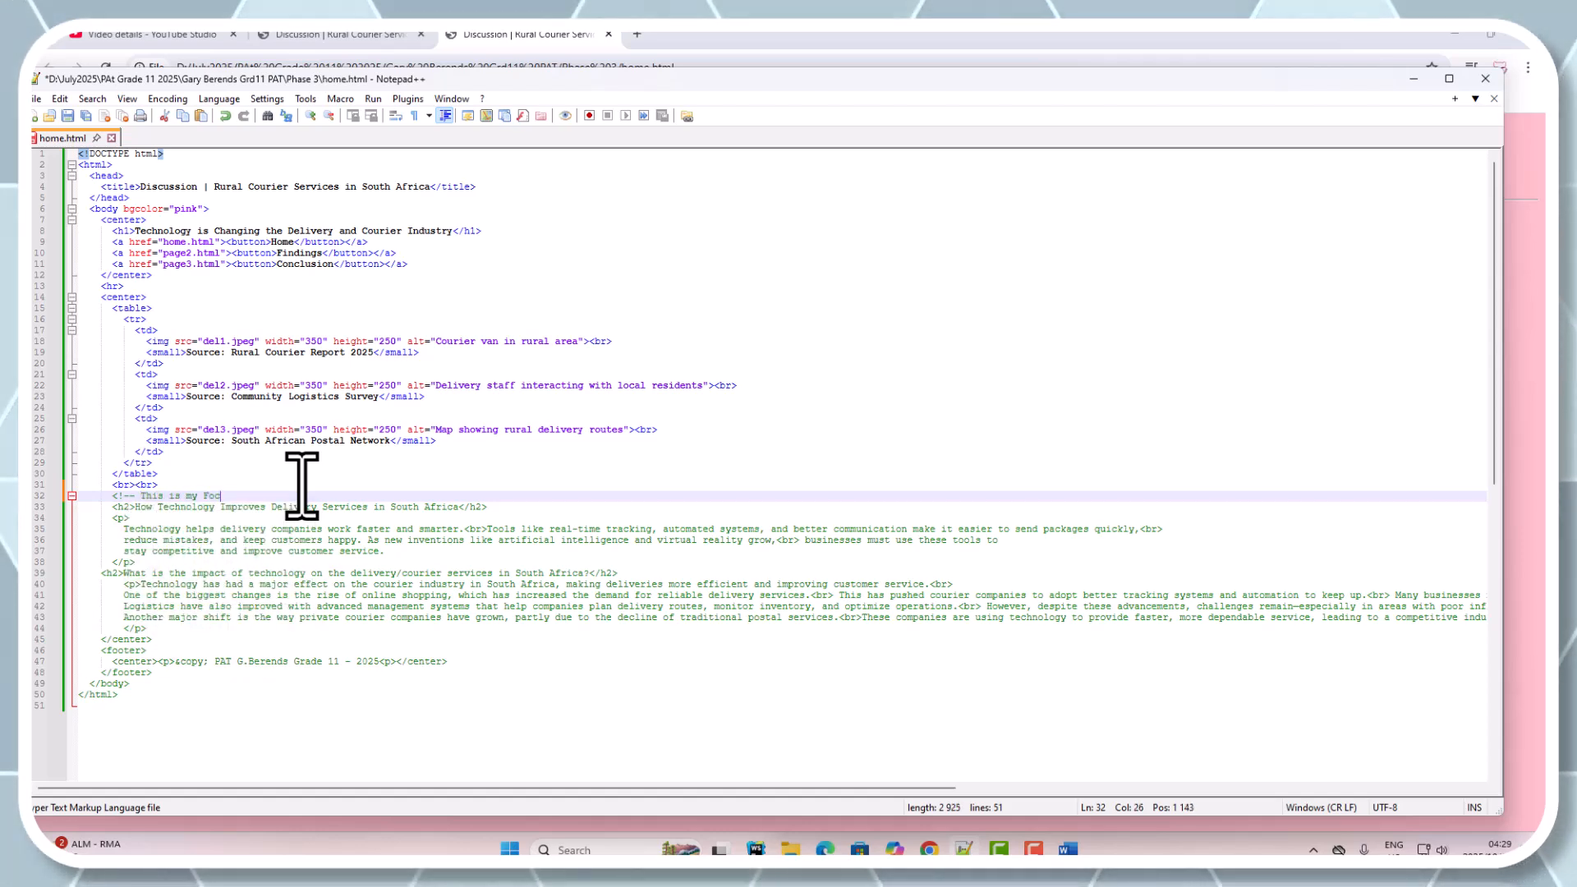
{"action": "key", "text": "BackSpace"}
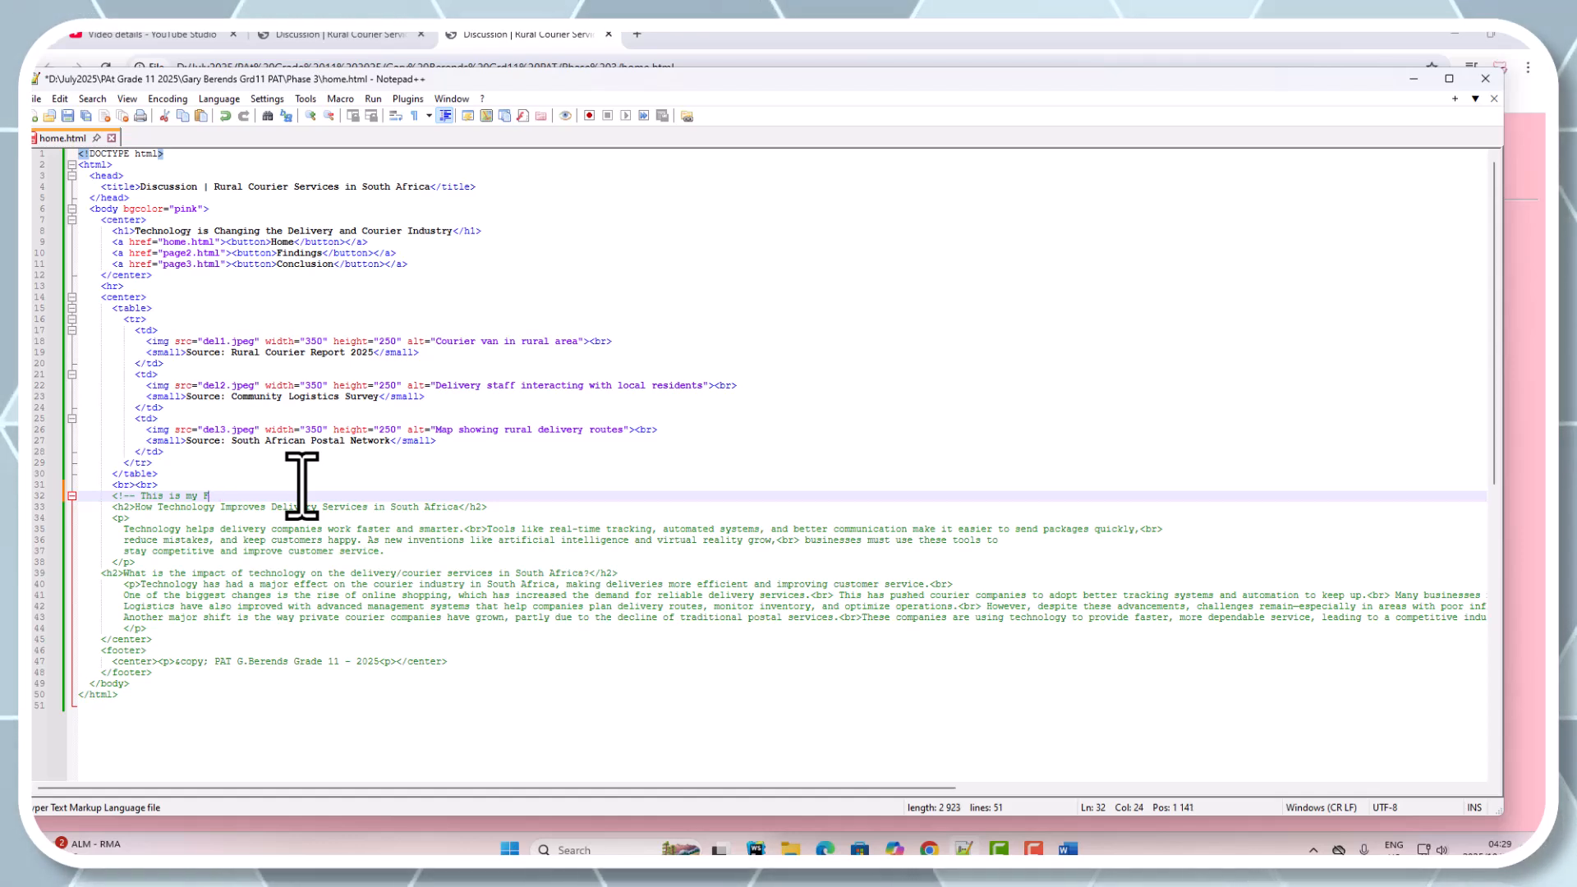
{"action": "key", "text": "Backspace"}
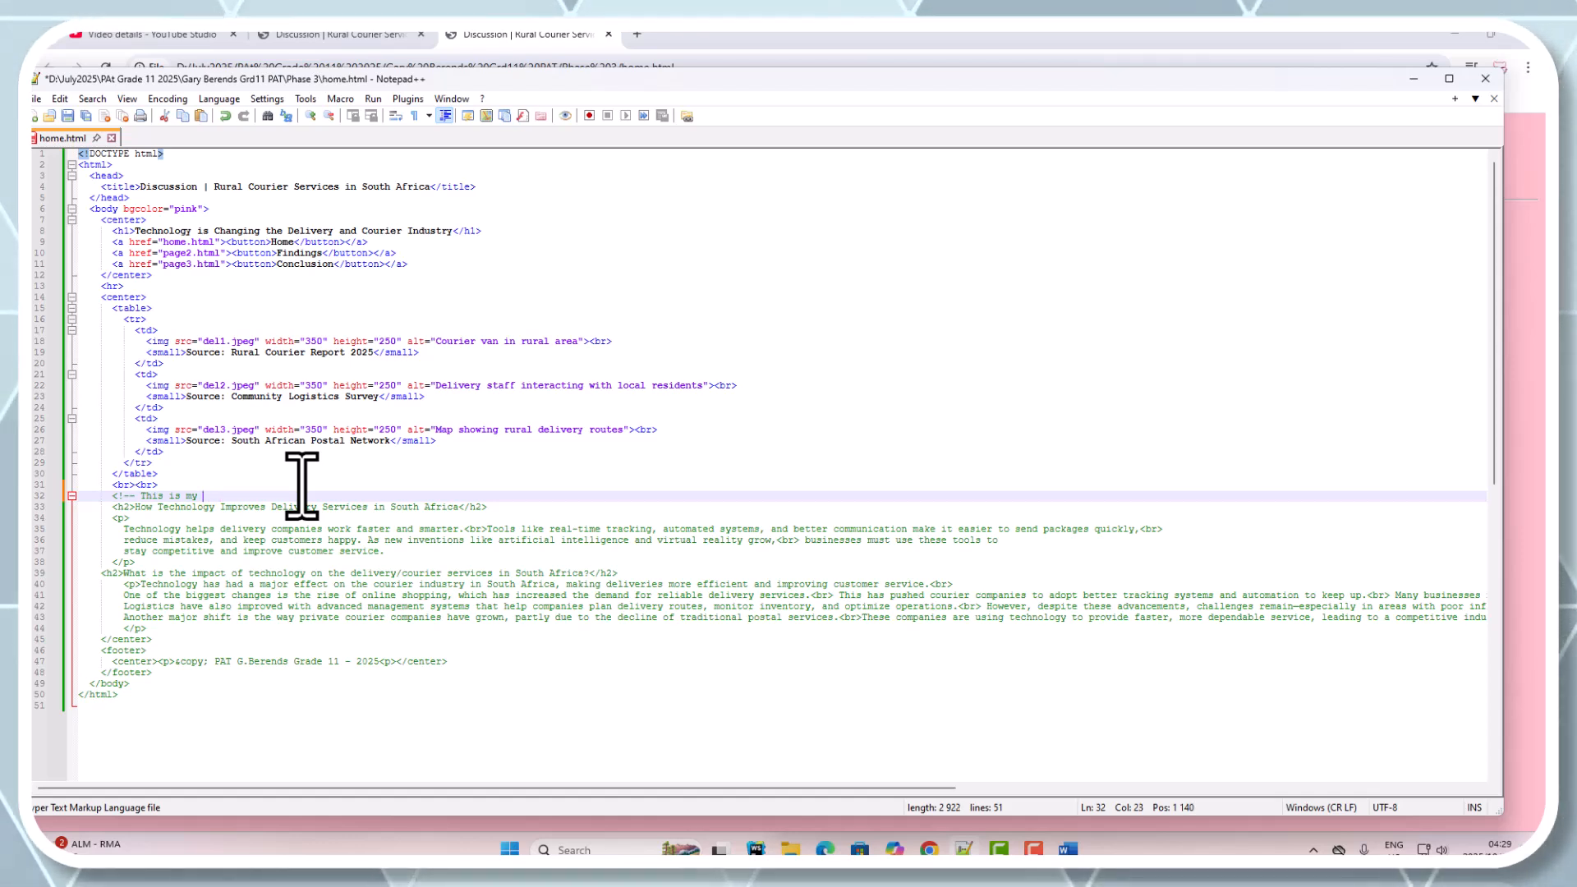
{"action": "type", "text": "topic"}
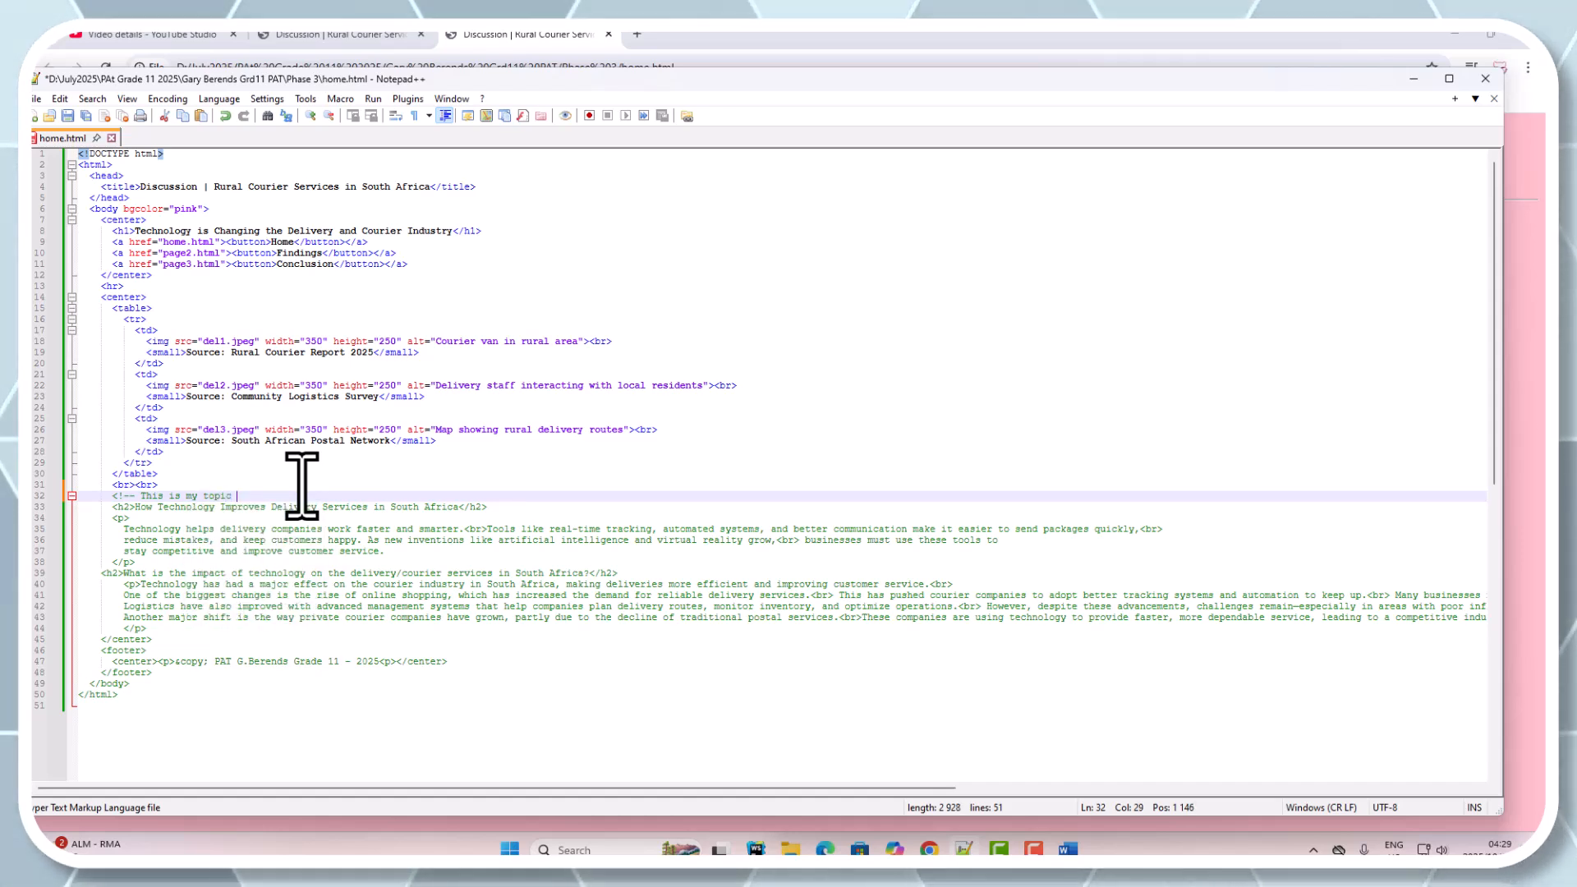
{"action": "type", "text": "-->"}
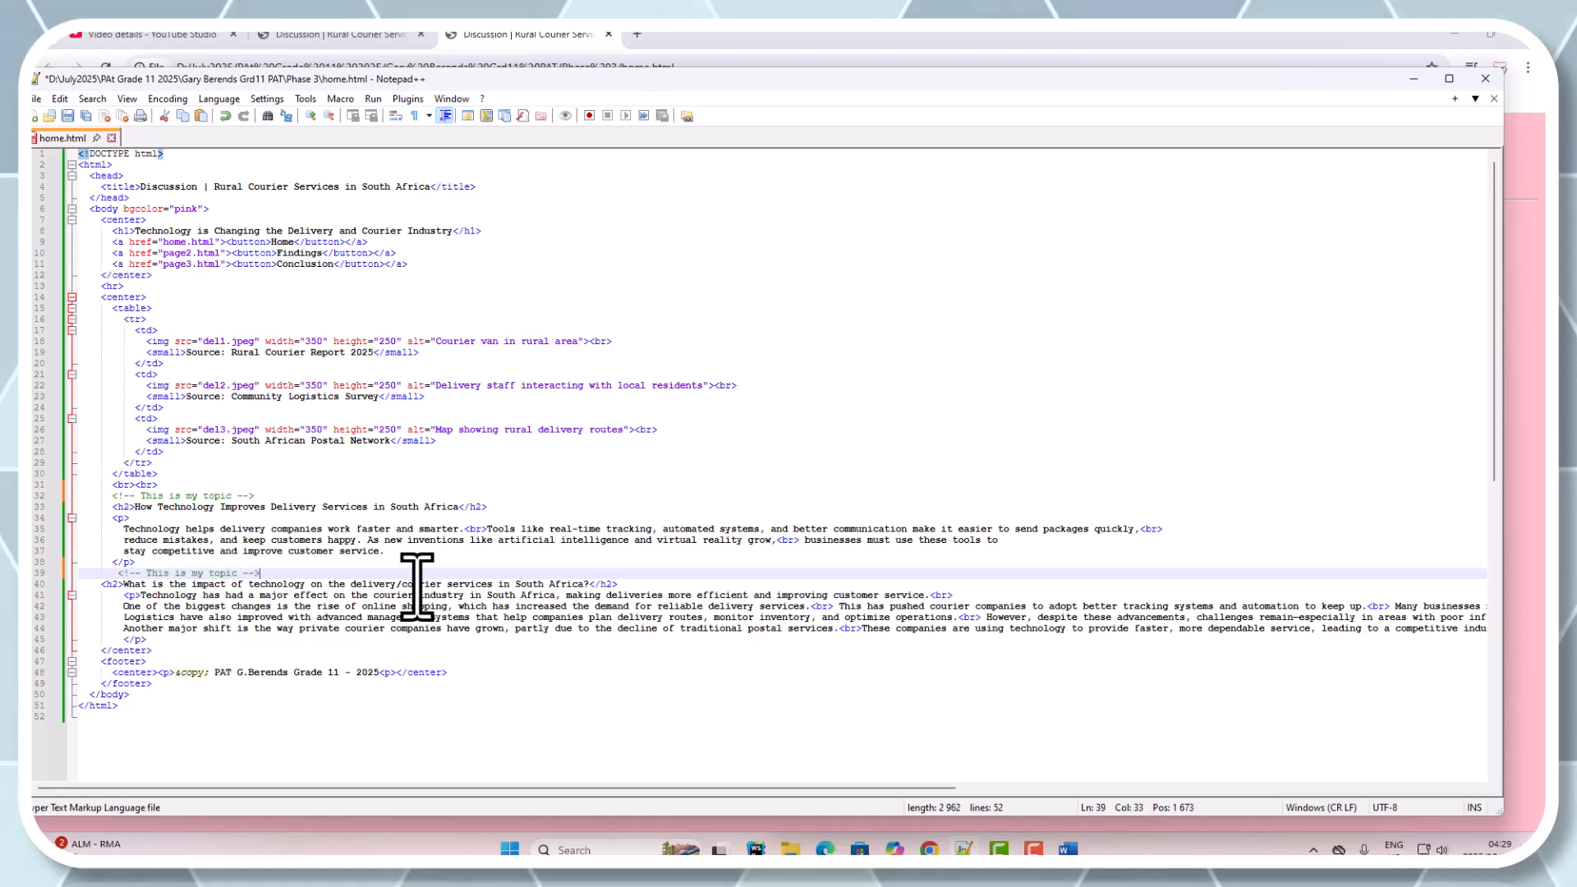
{"action": "mouse_move", "coordinate": [237, 503]}
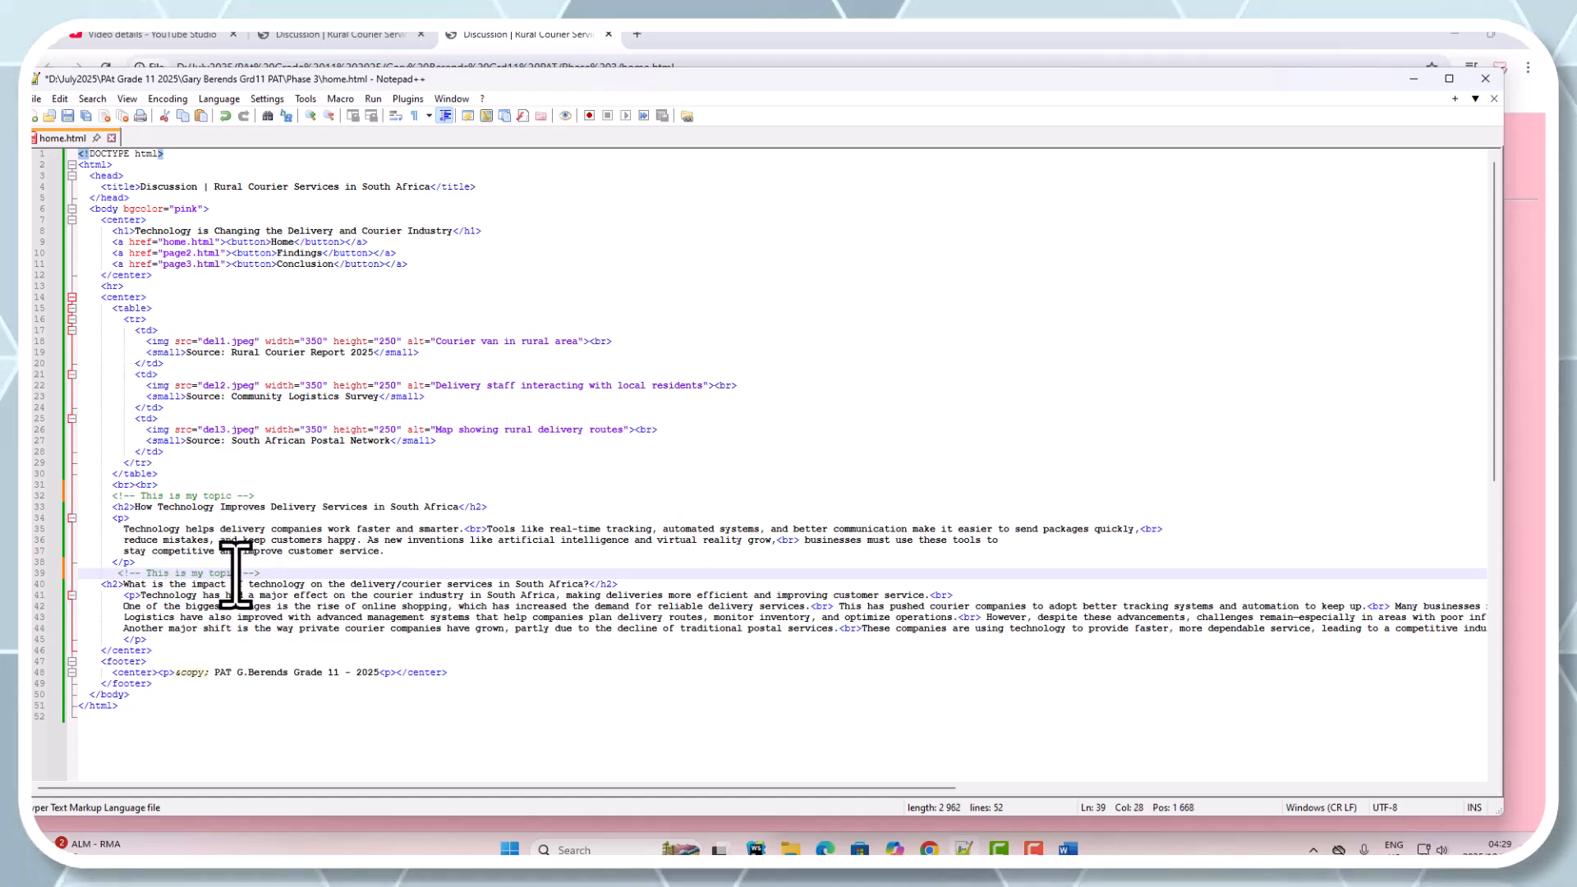
Change the copied comment above the second heading to read 'This is my Focus Question'
{"action": "double_click", "coordinate": [227, 573]}
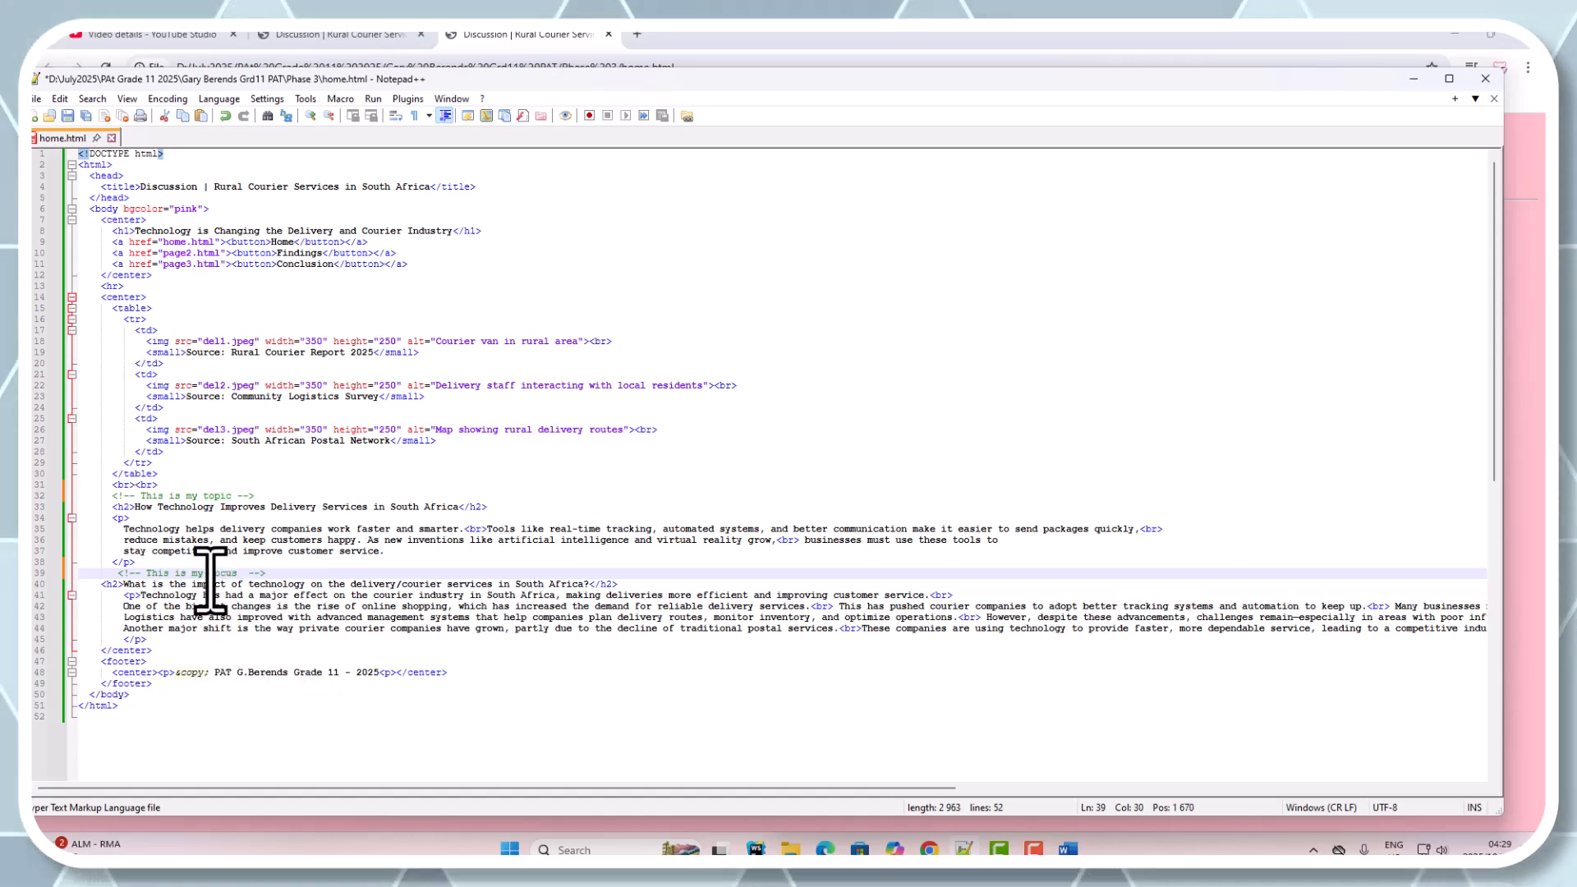
{"action": "type", "text": "Focus Question"}
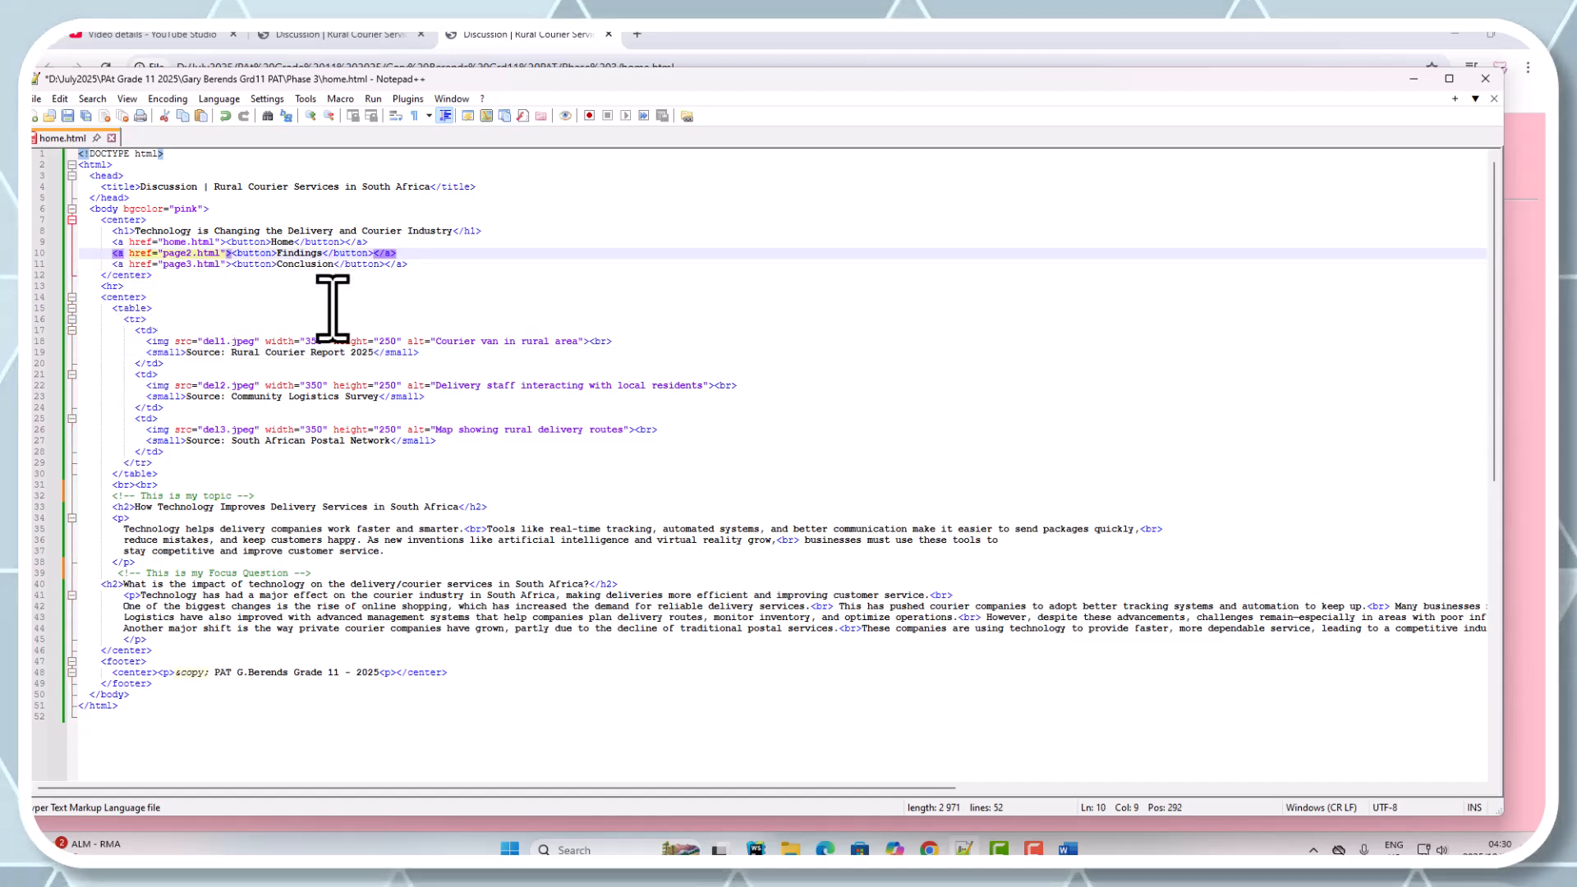
Add <!-- This is my Navigation --> just below the body tag, above the navigation block
{"action": "left_click", "coordinate": [120, 219]}
{"action": "type", "text": "<!-- This is my  -->"}
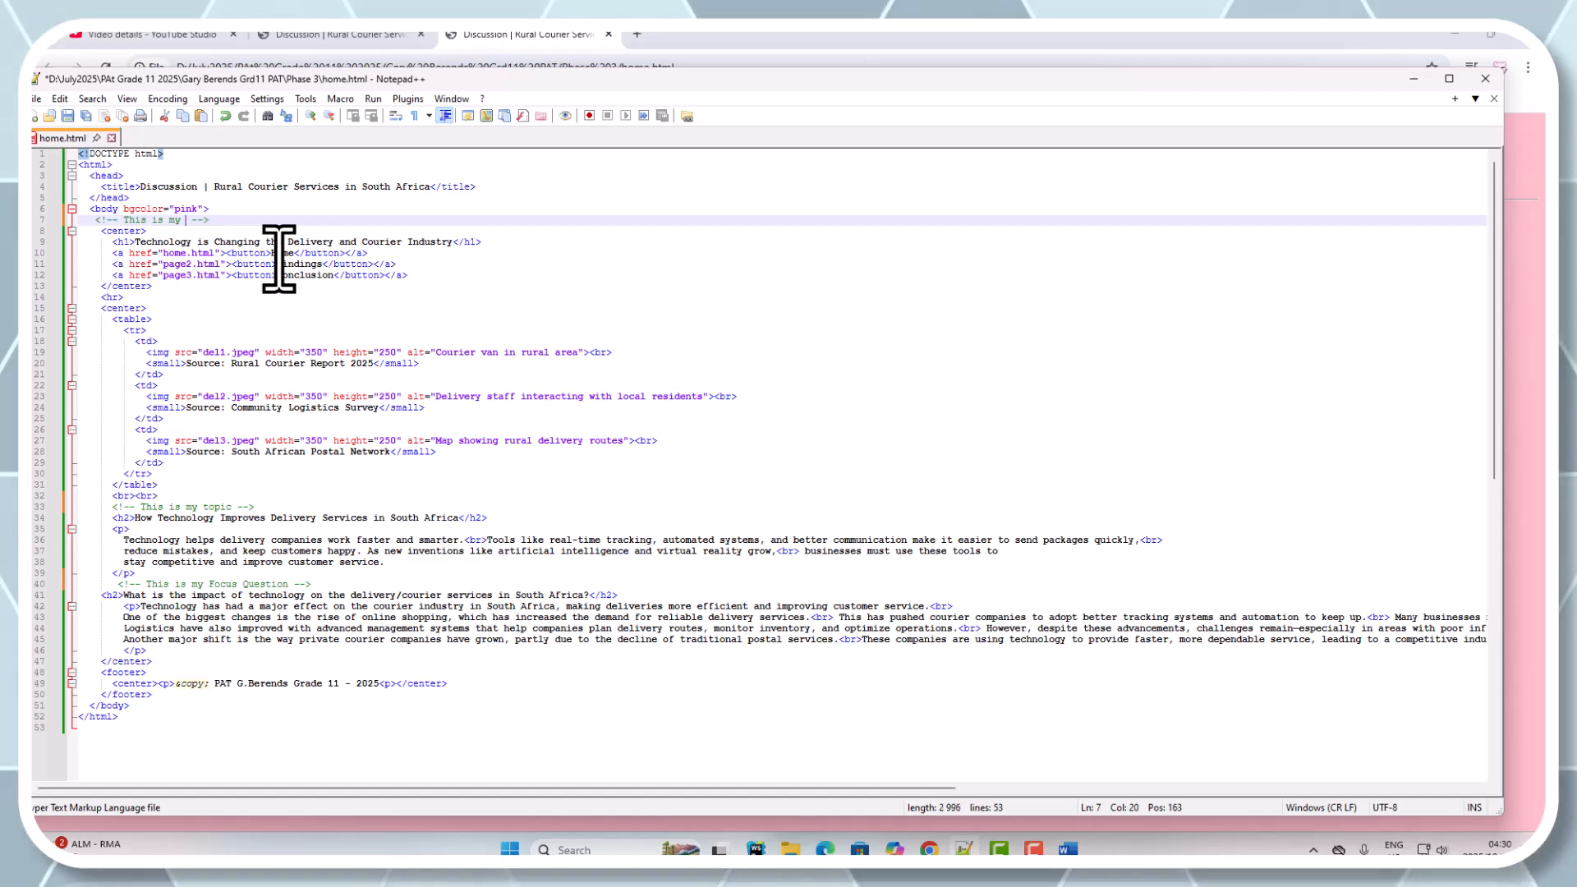
{"action": "type", "text": "Naviga"}
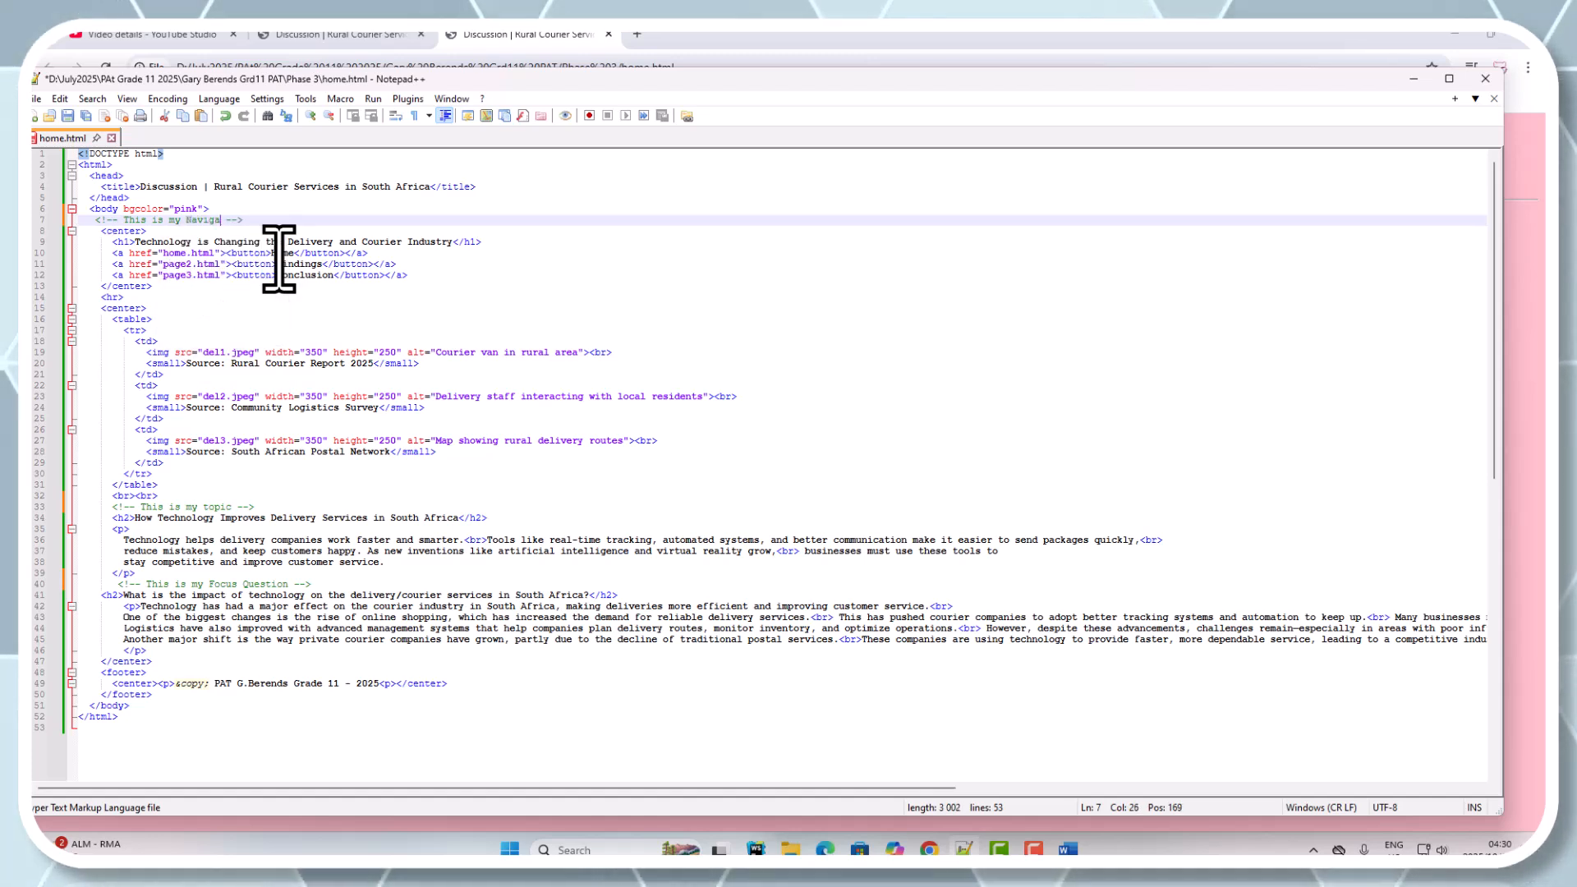
{"action": "type", "text": "tion"}
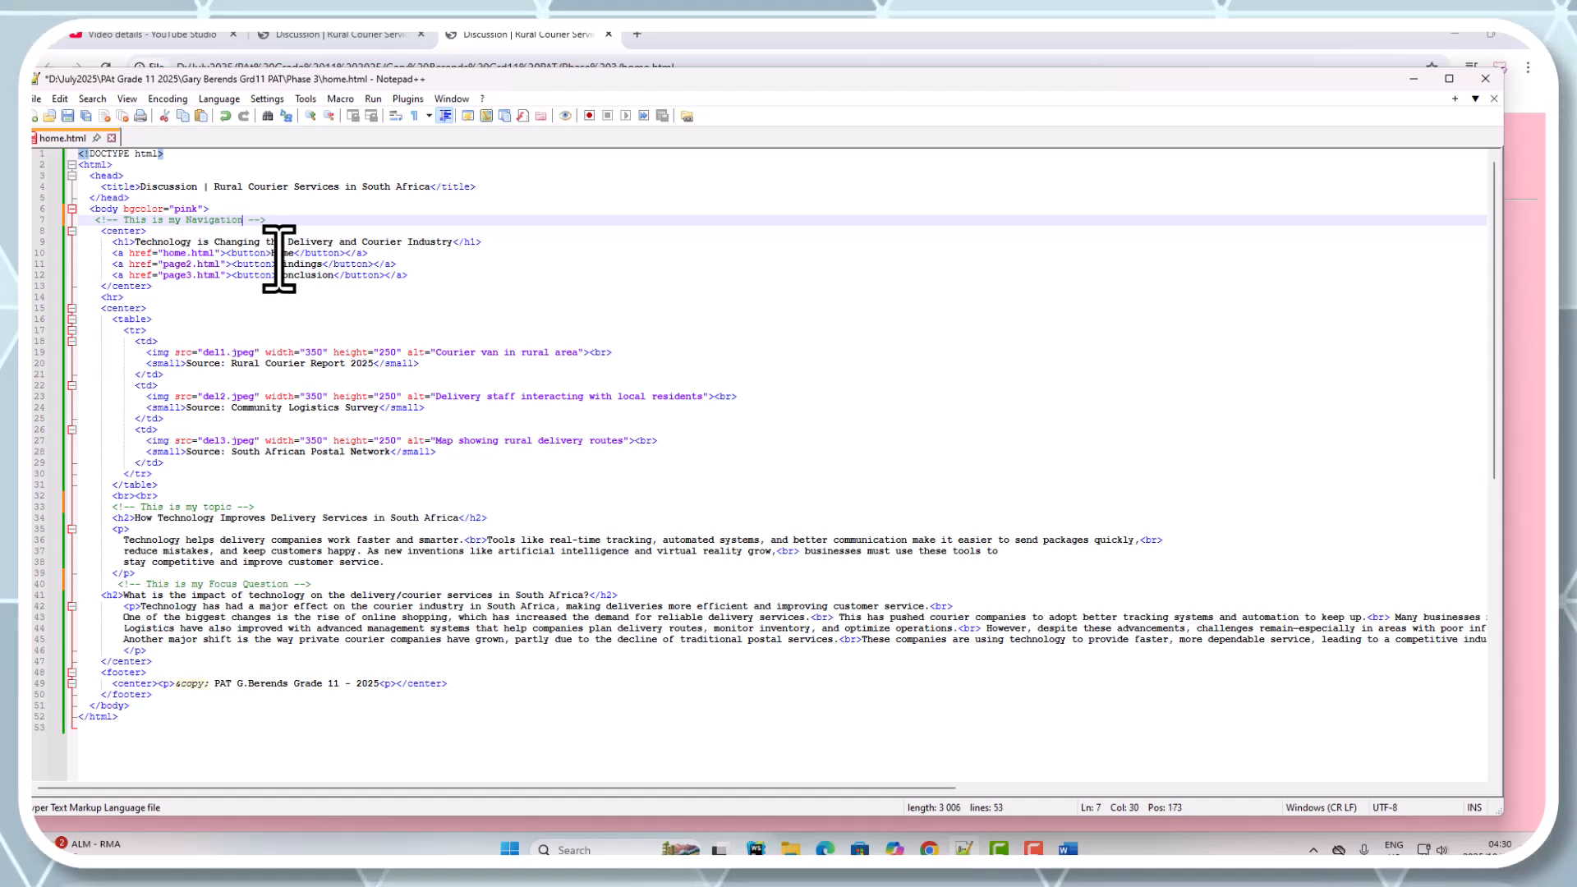
{"action": "left_click", "coordinate": [231, 201]}
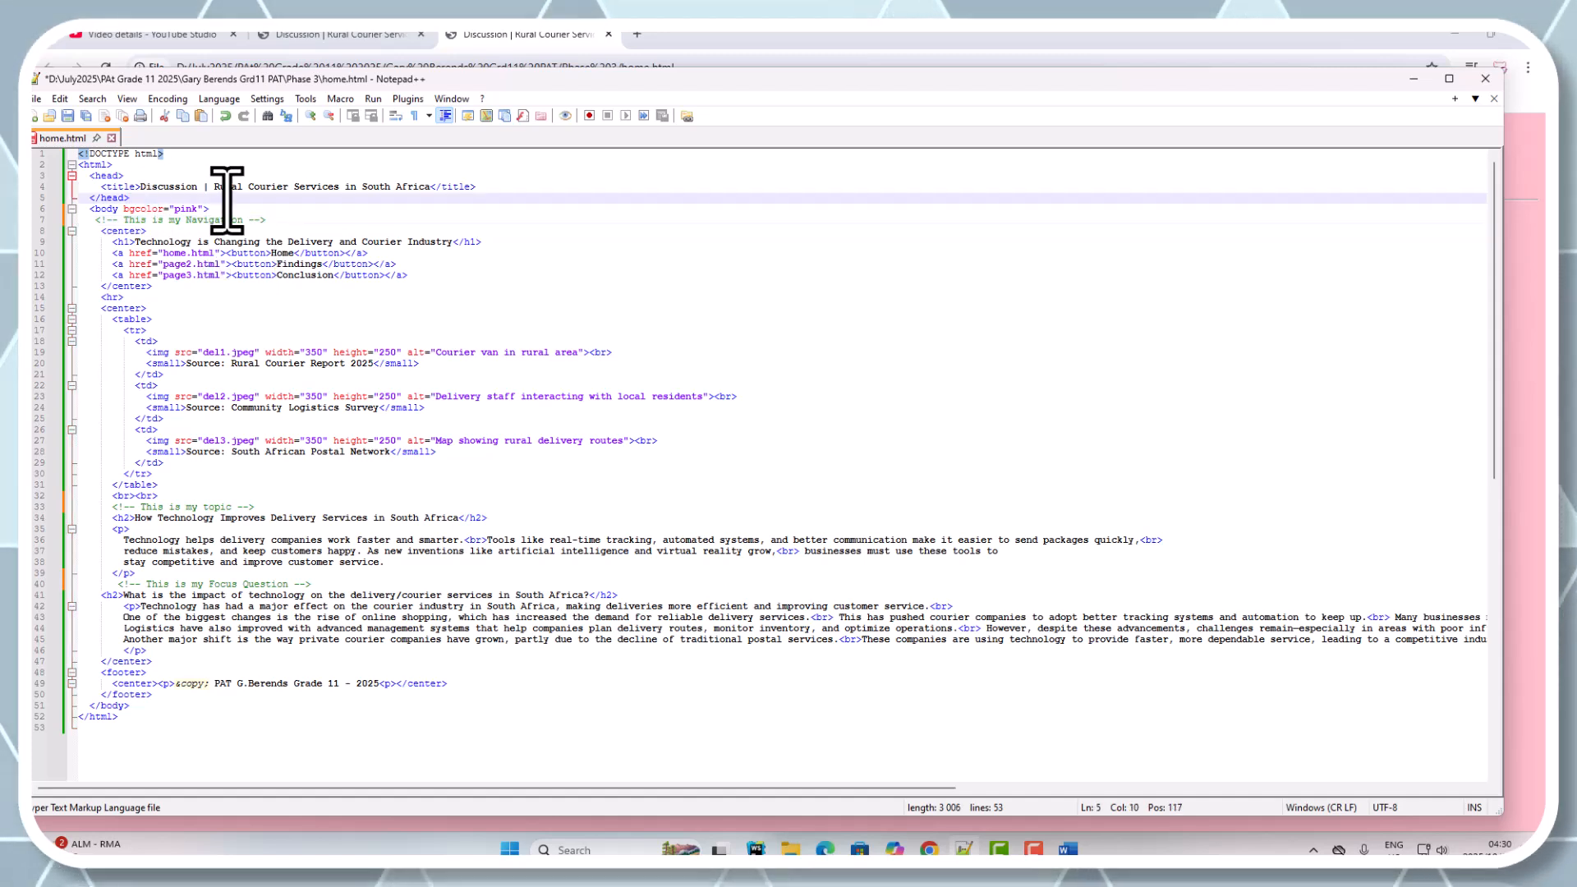
Start the page colour comment after </head> by entering <!-- This is my topic -->
{"action": "type", "text": "<!-- This is my topic -->"}
{"action": "type", "text": "<!-- This is my page colour -->"}
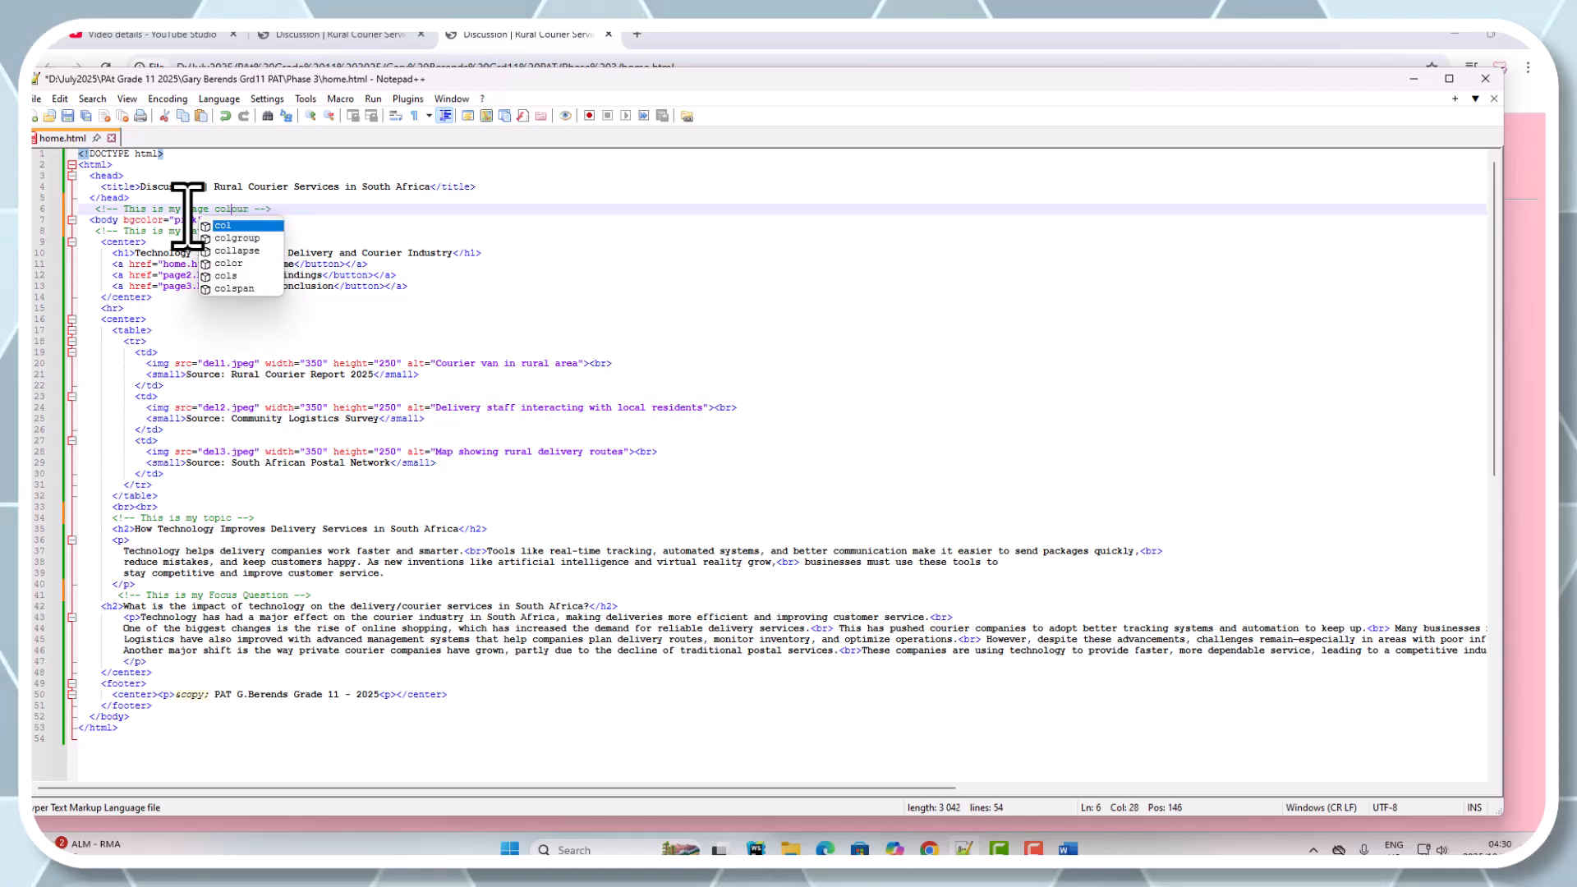
{"action": "mouse_move", "coordinate": [232, 250]}
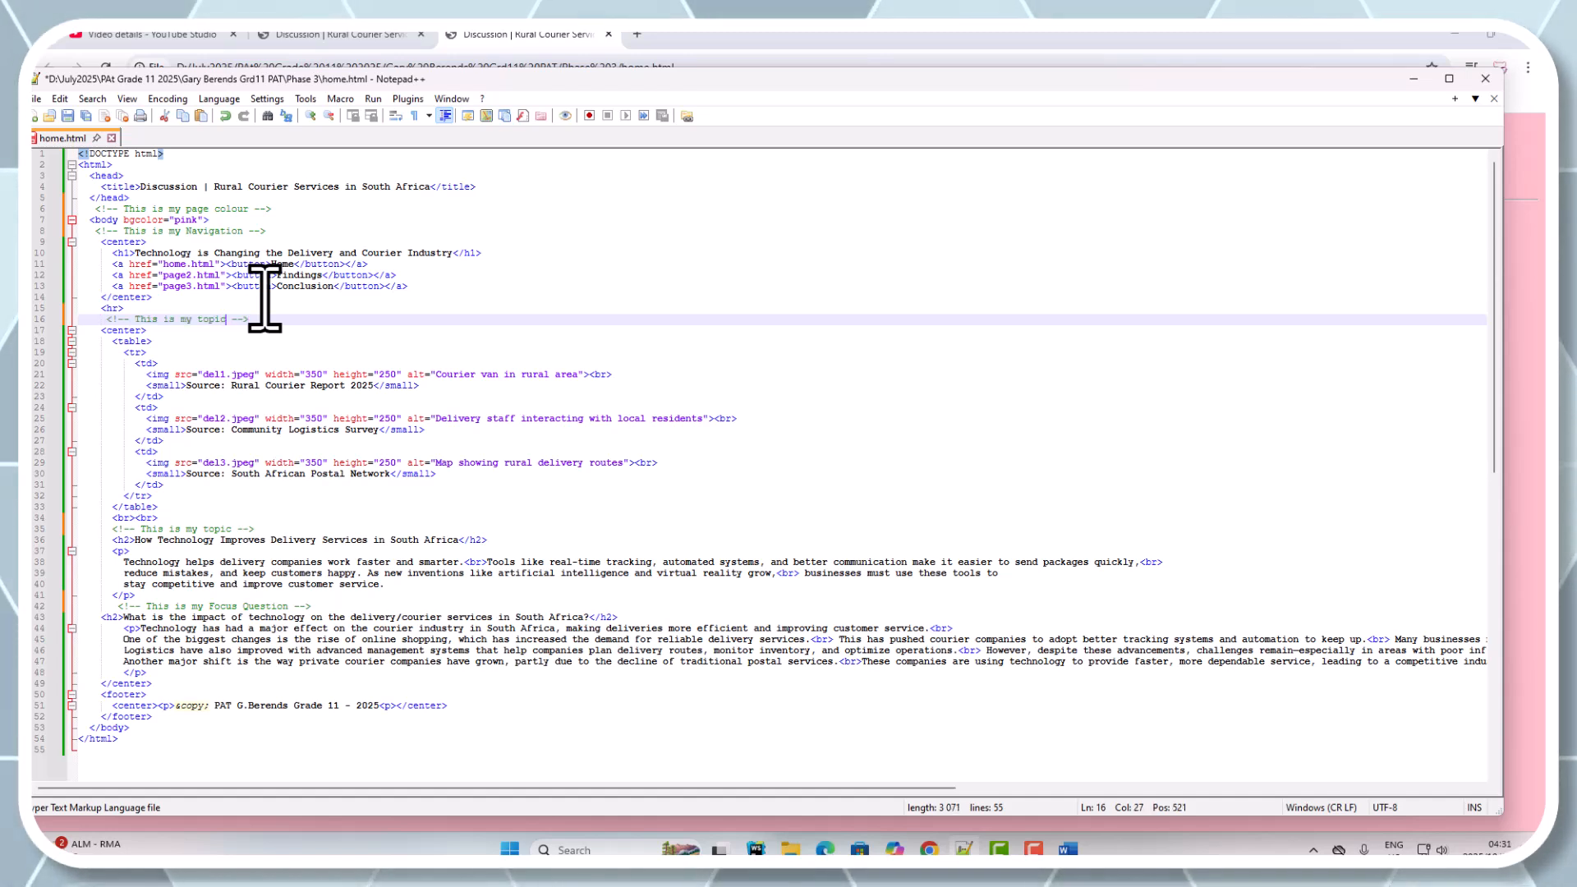
Reword the comment above the pictures table to 'These are my pictures plus captions'
{"action": "key", "text": "BackSpace"}
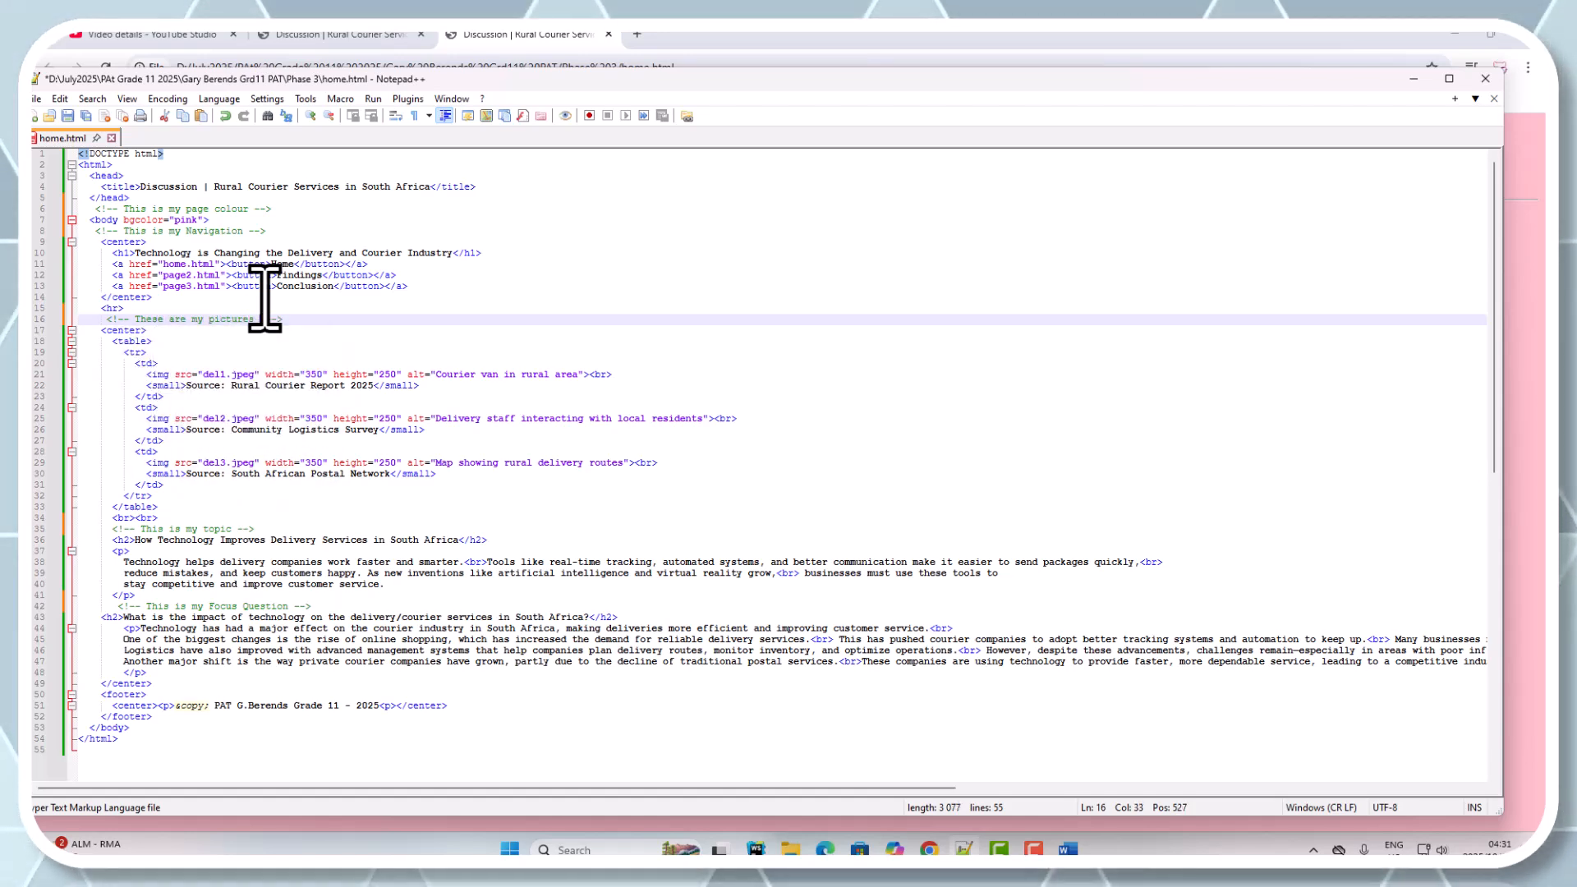
{"action": "type", "text": "p"}
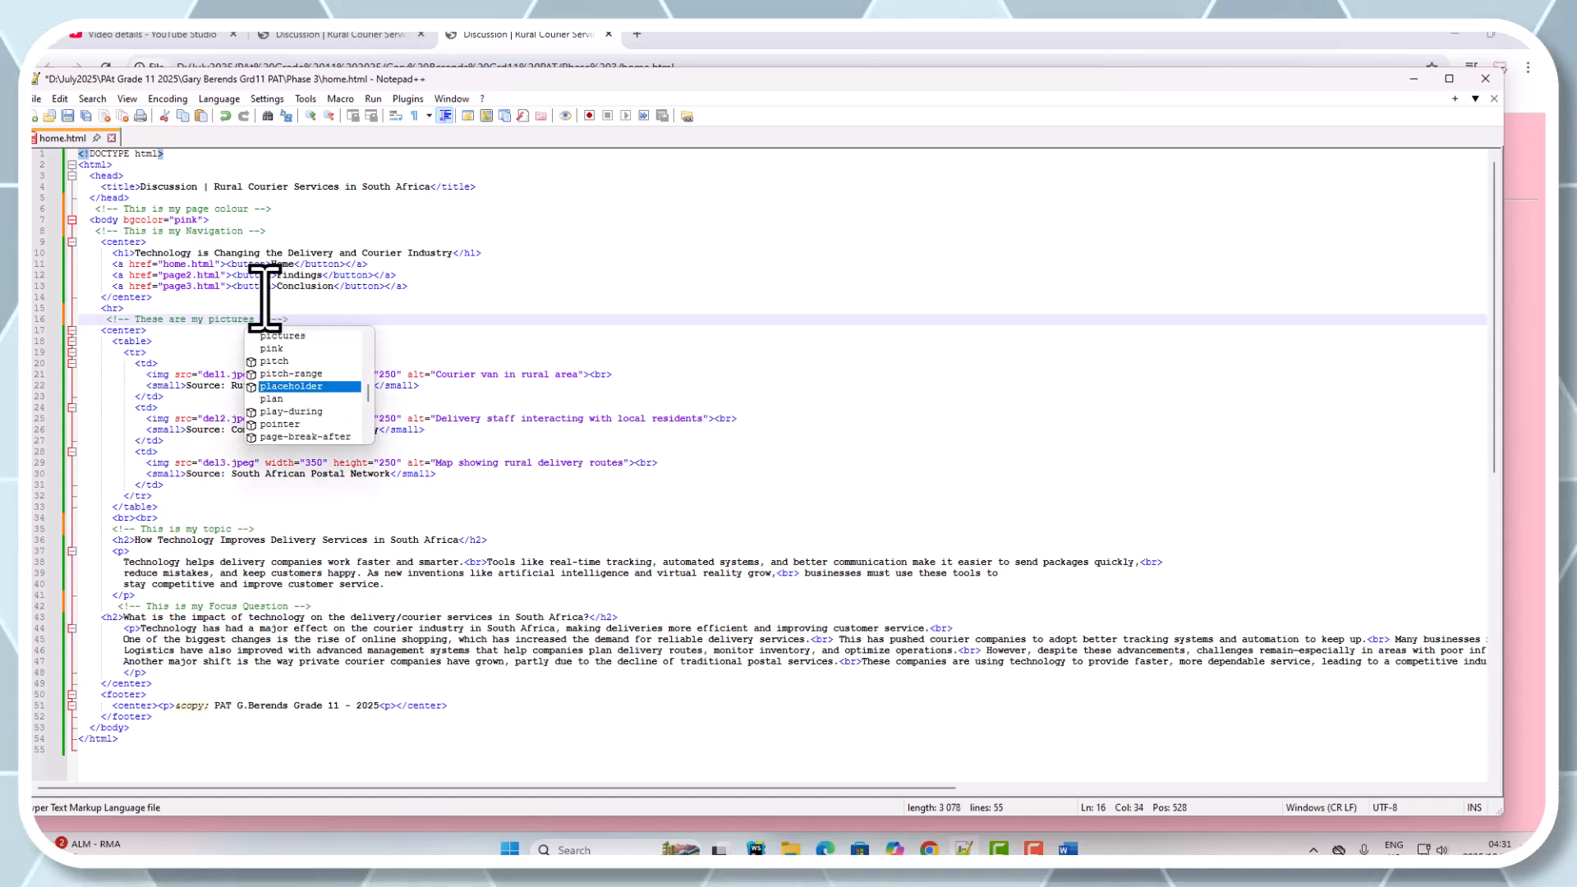
{"action": "type", "text": "captions"}
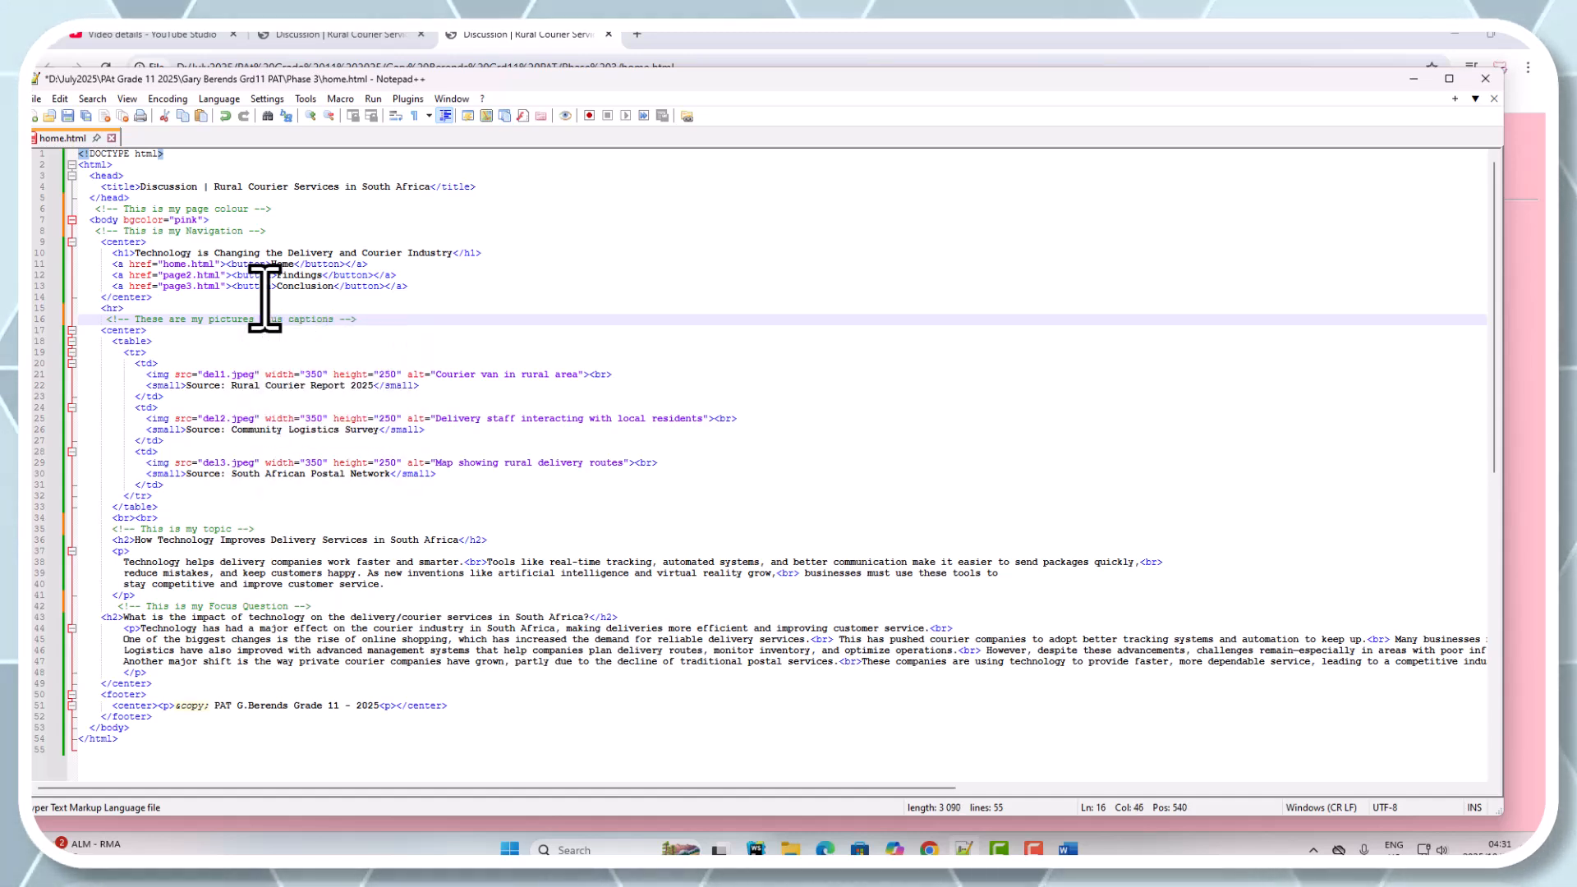
{"action": "left_click", "coordinate": [231, 529]}
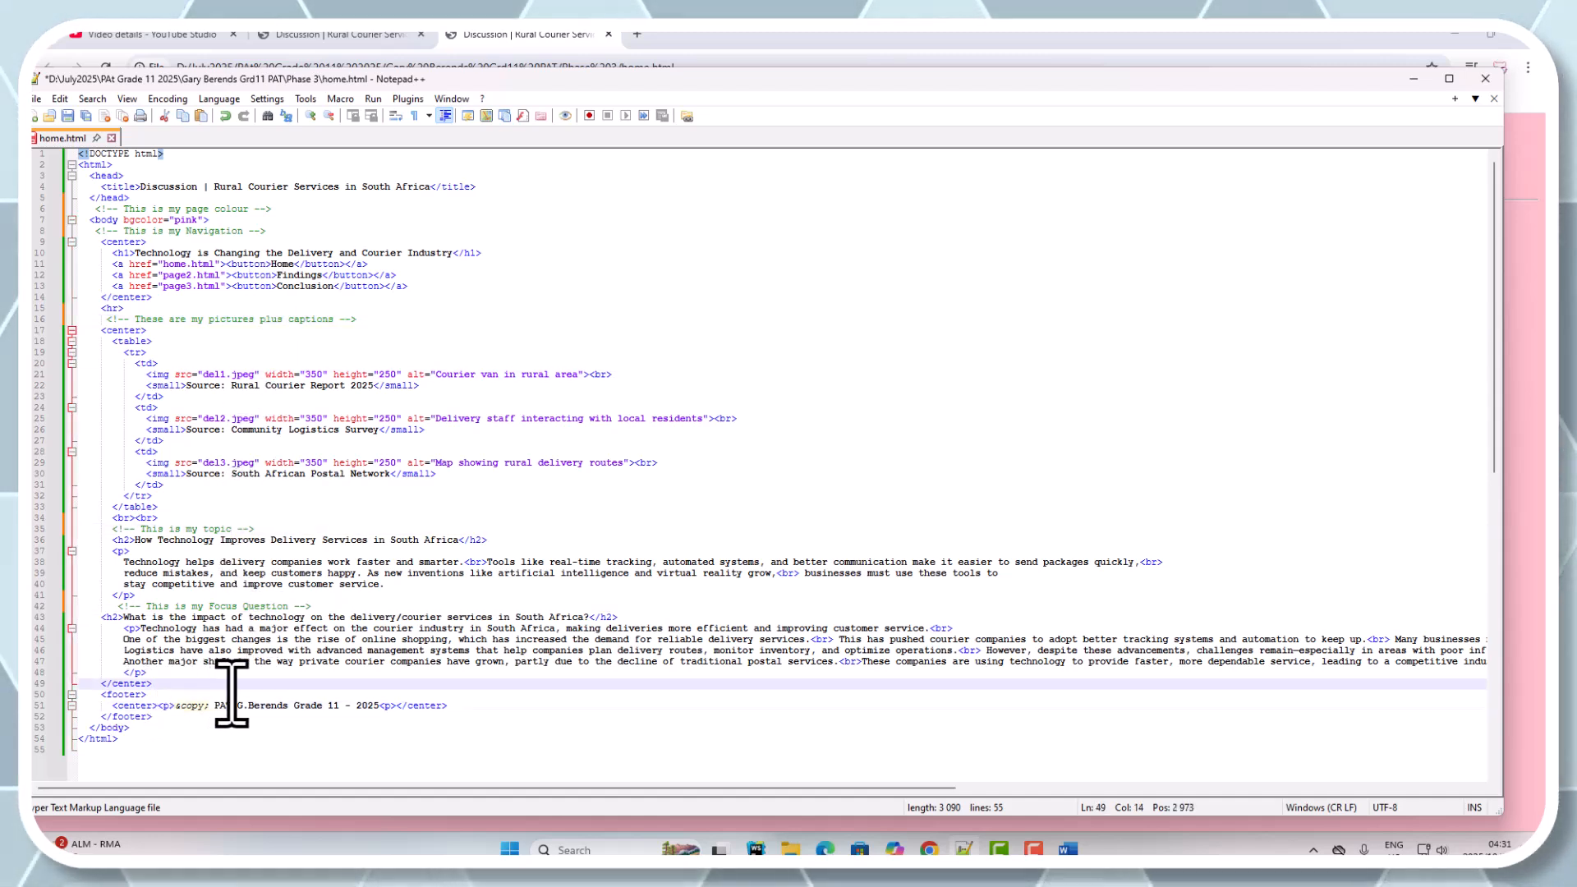
Add a comment reading 'This is my footer' on a new line above <footer>
{"action": "key", "text": "enter"}
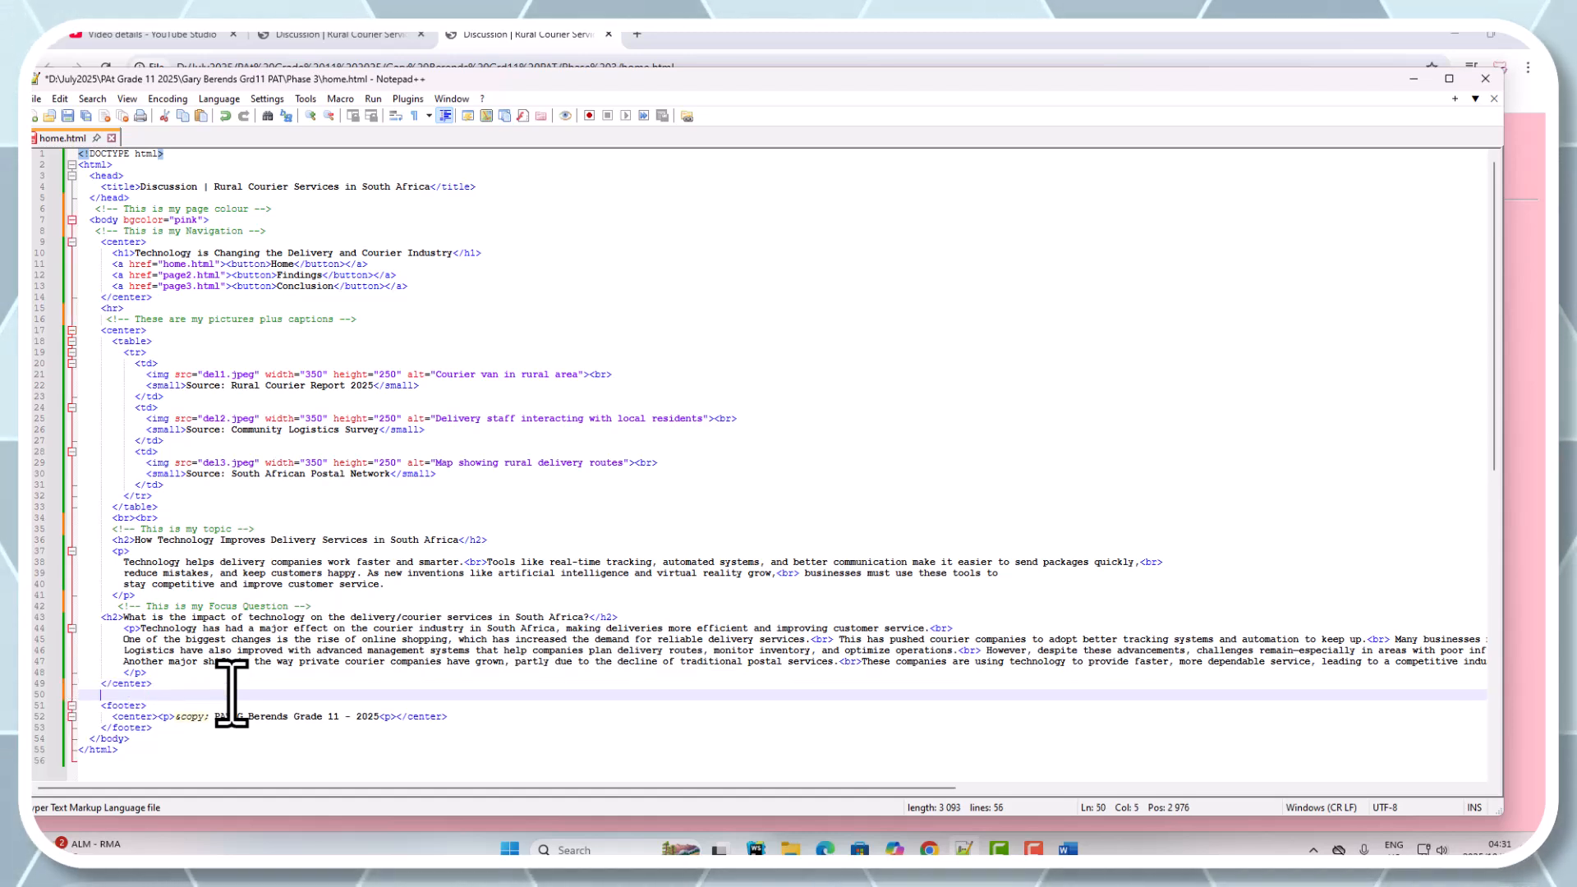
{"action": "type", "text": "<!-- This is my topic -->"}
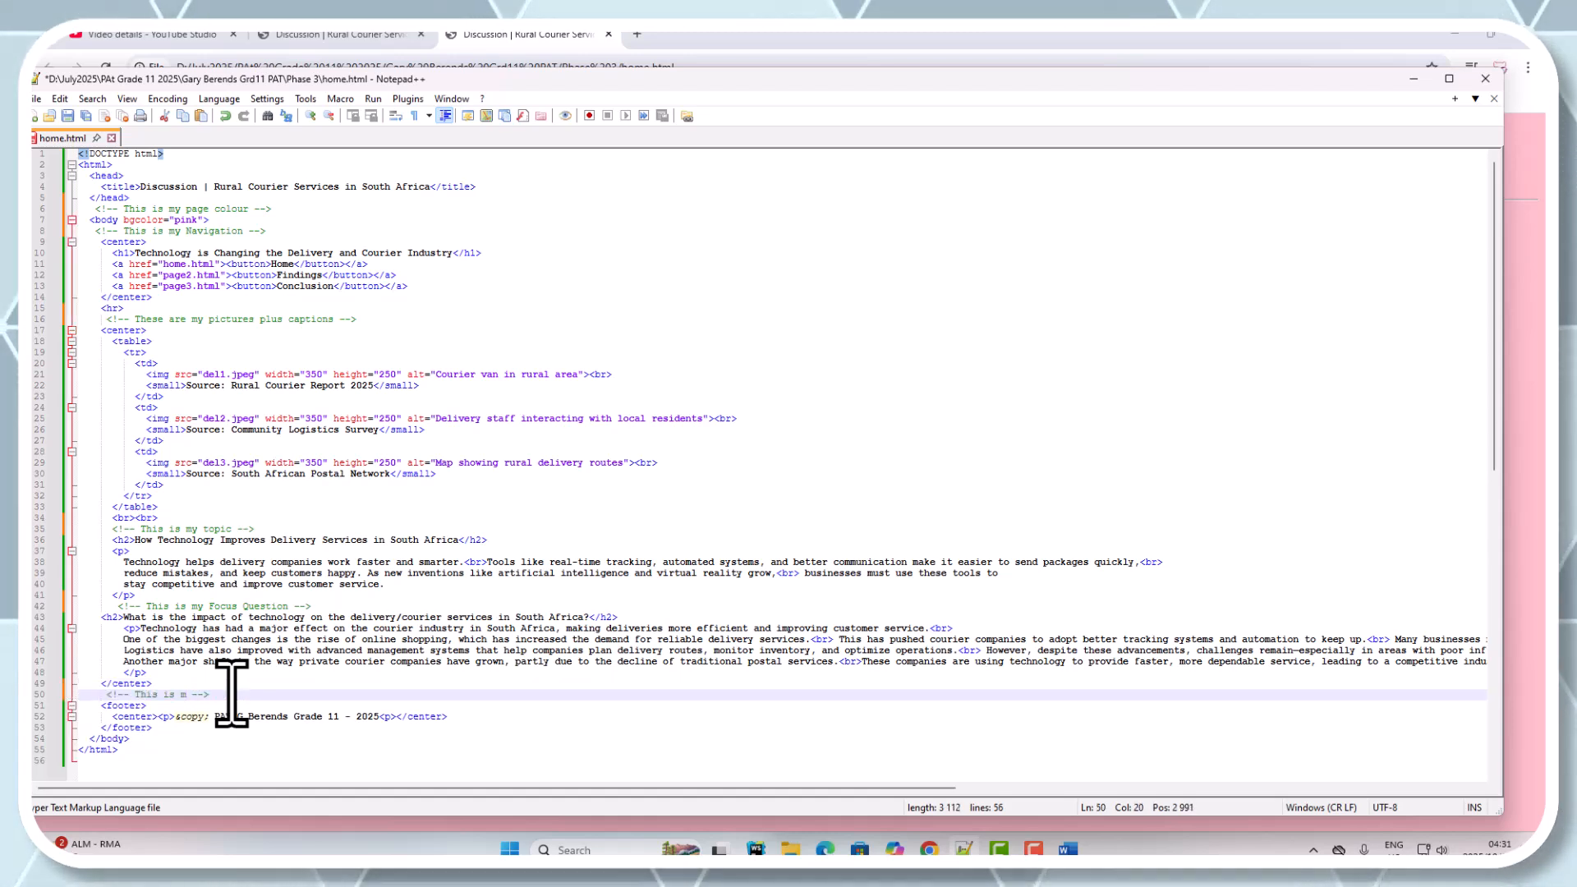
{"action": "type", "text": "f"}
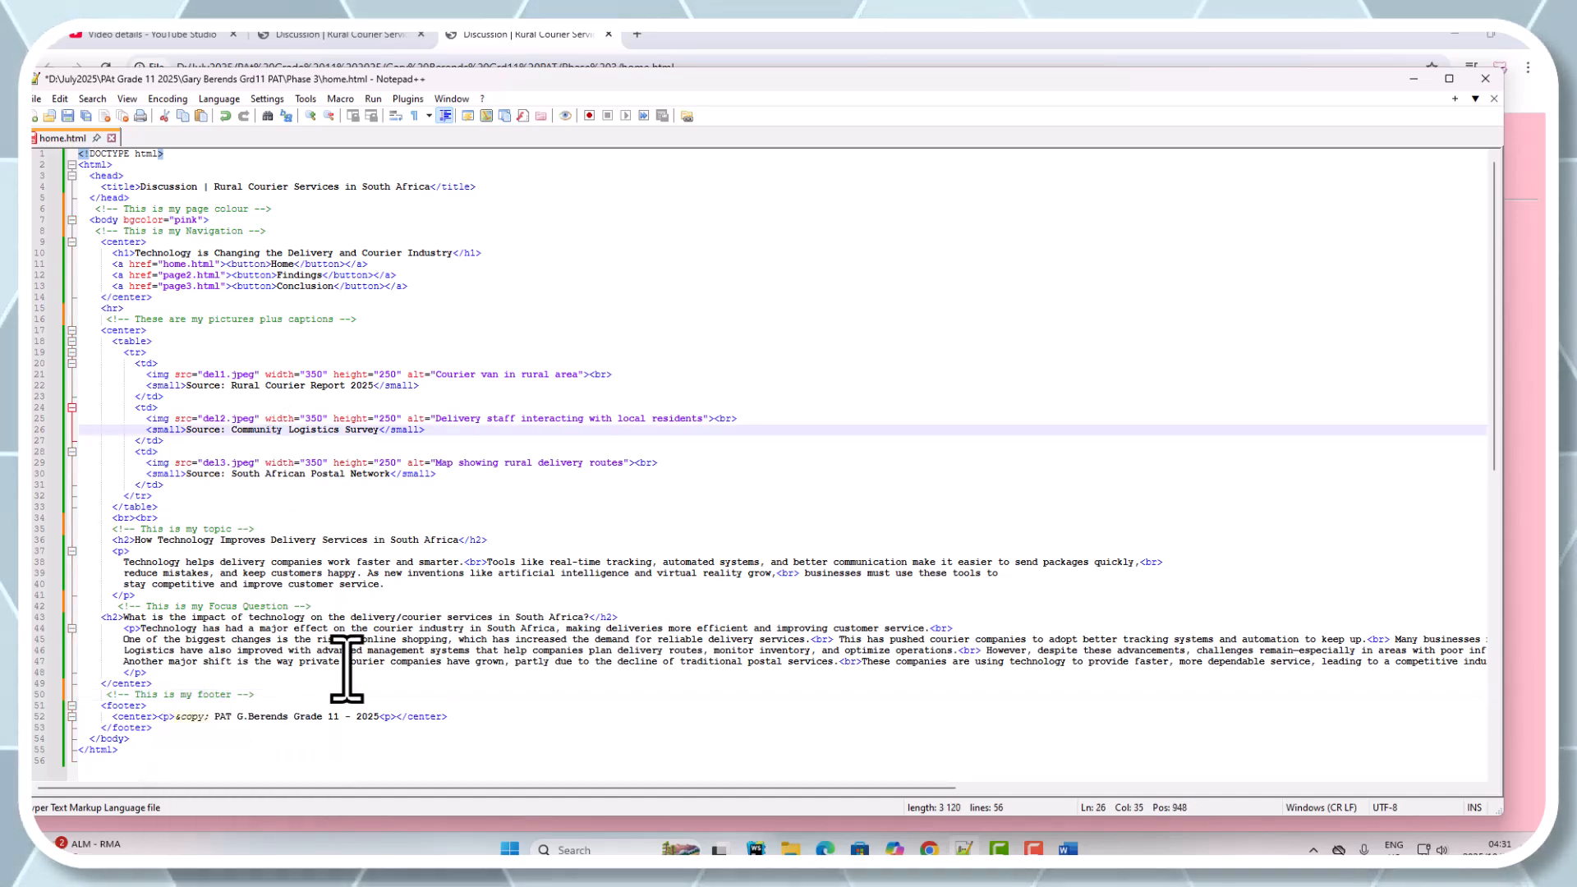
{"action": "mouse_move", "coordinate": [382, 247]}
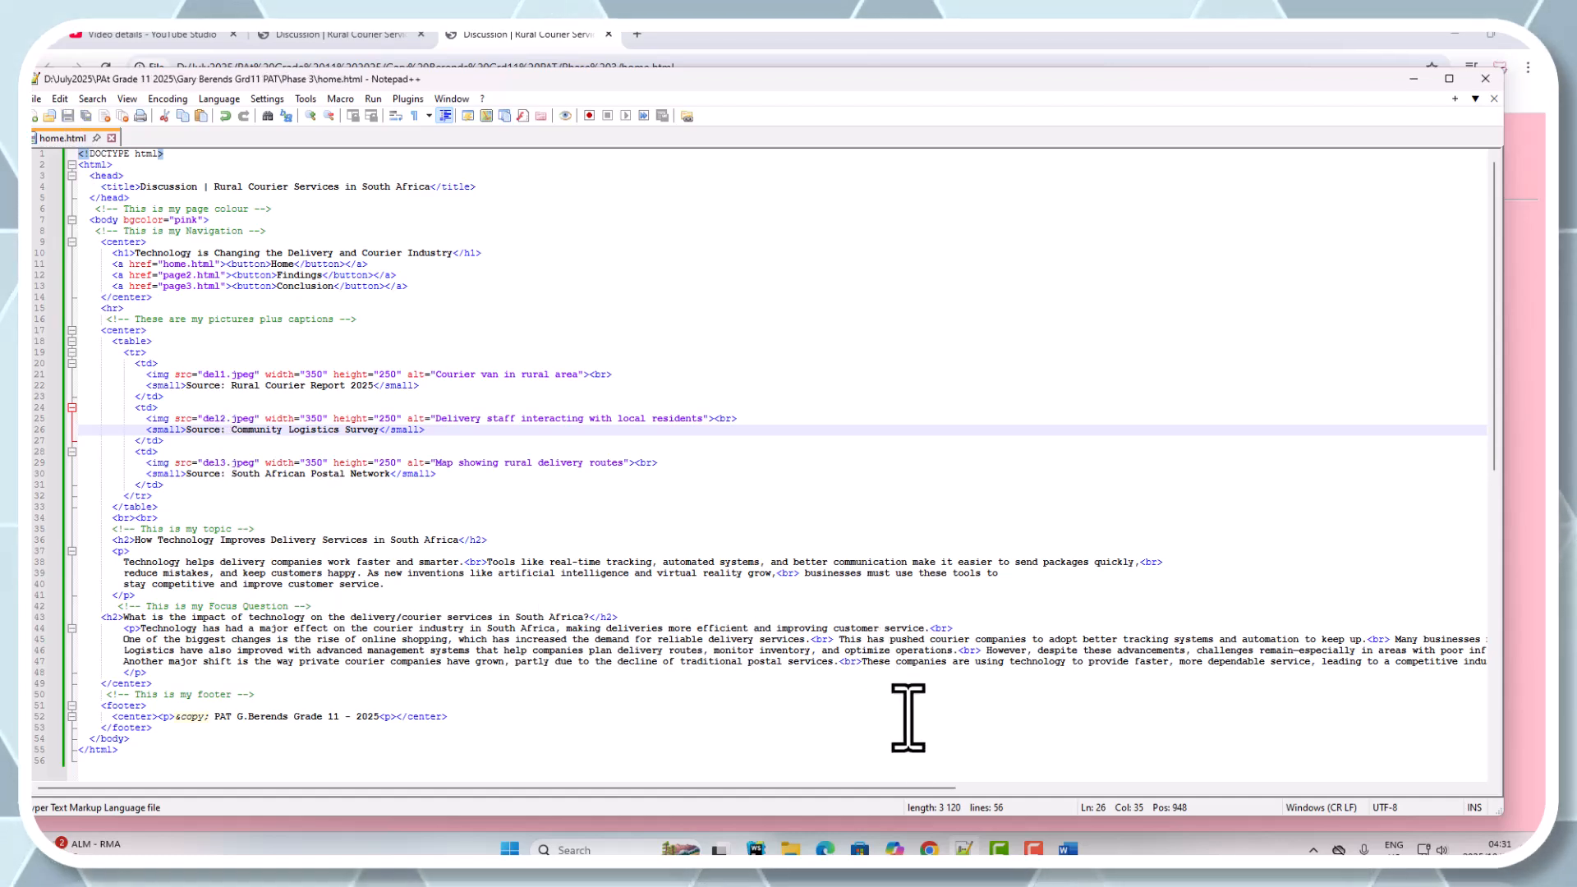
{"action": "left_click", "coordinate": [525, 34]}
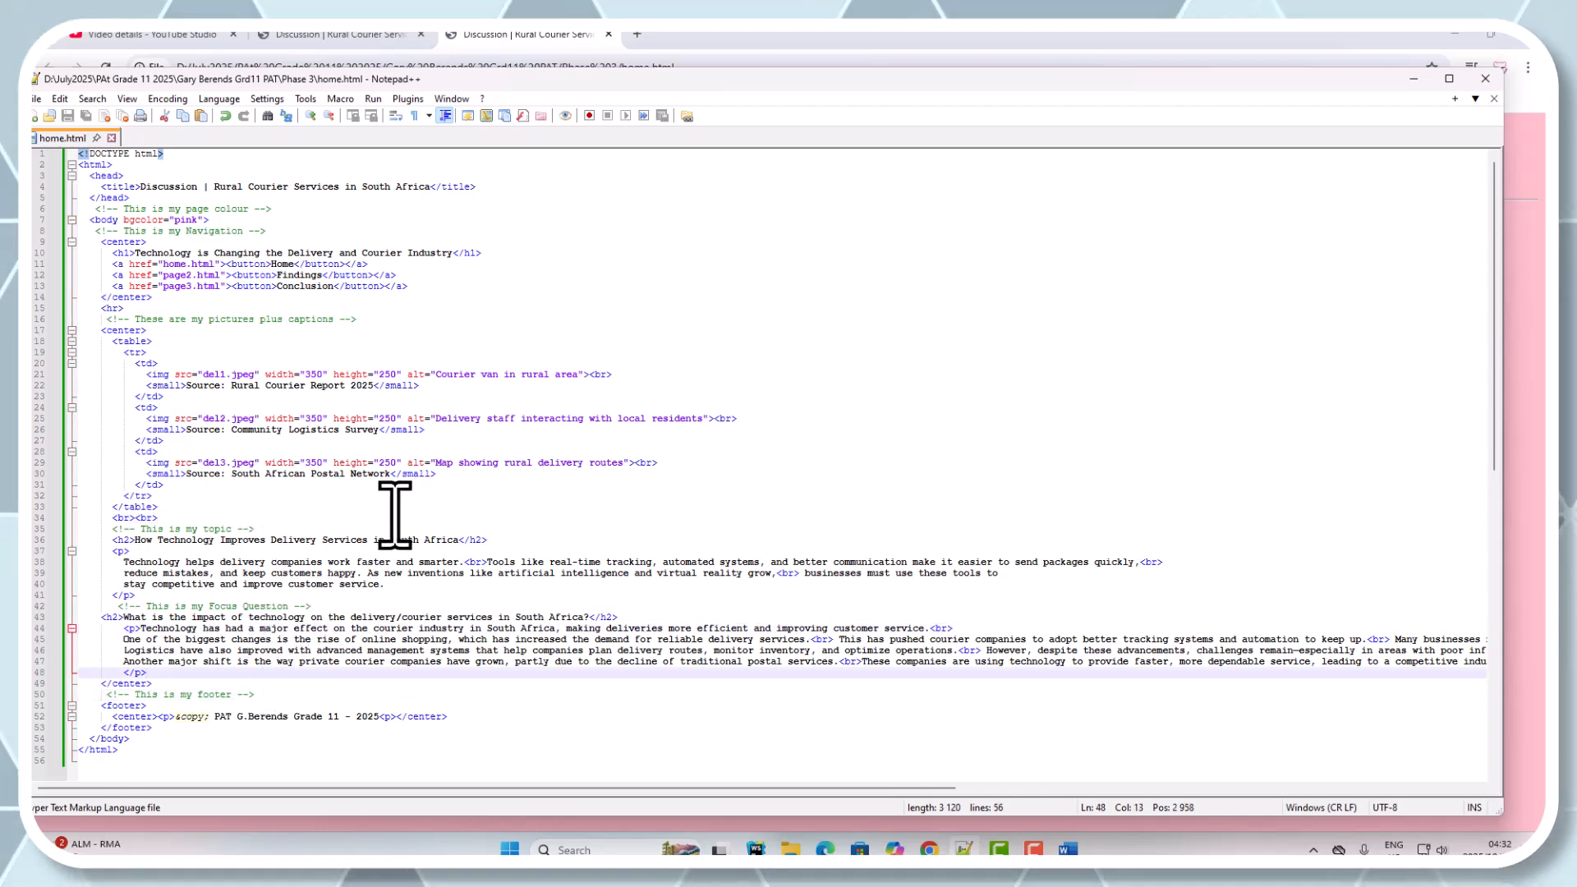
{"action": "mouse_move", "coordinate": [297, 644]}
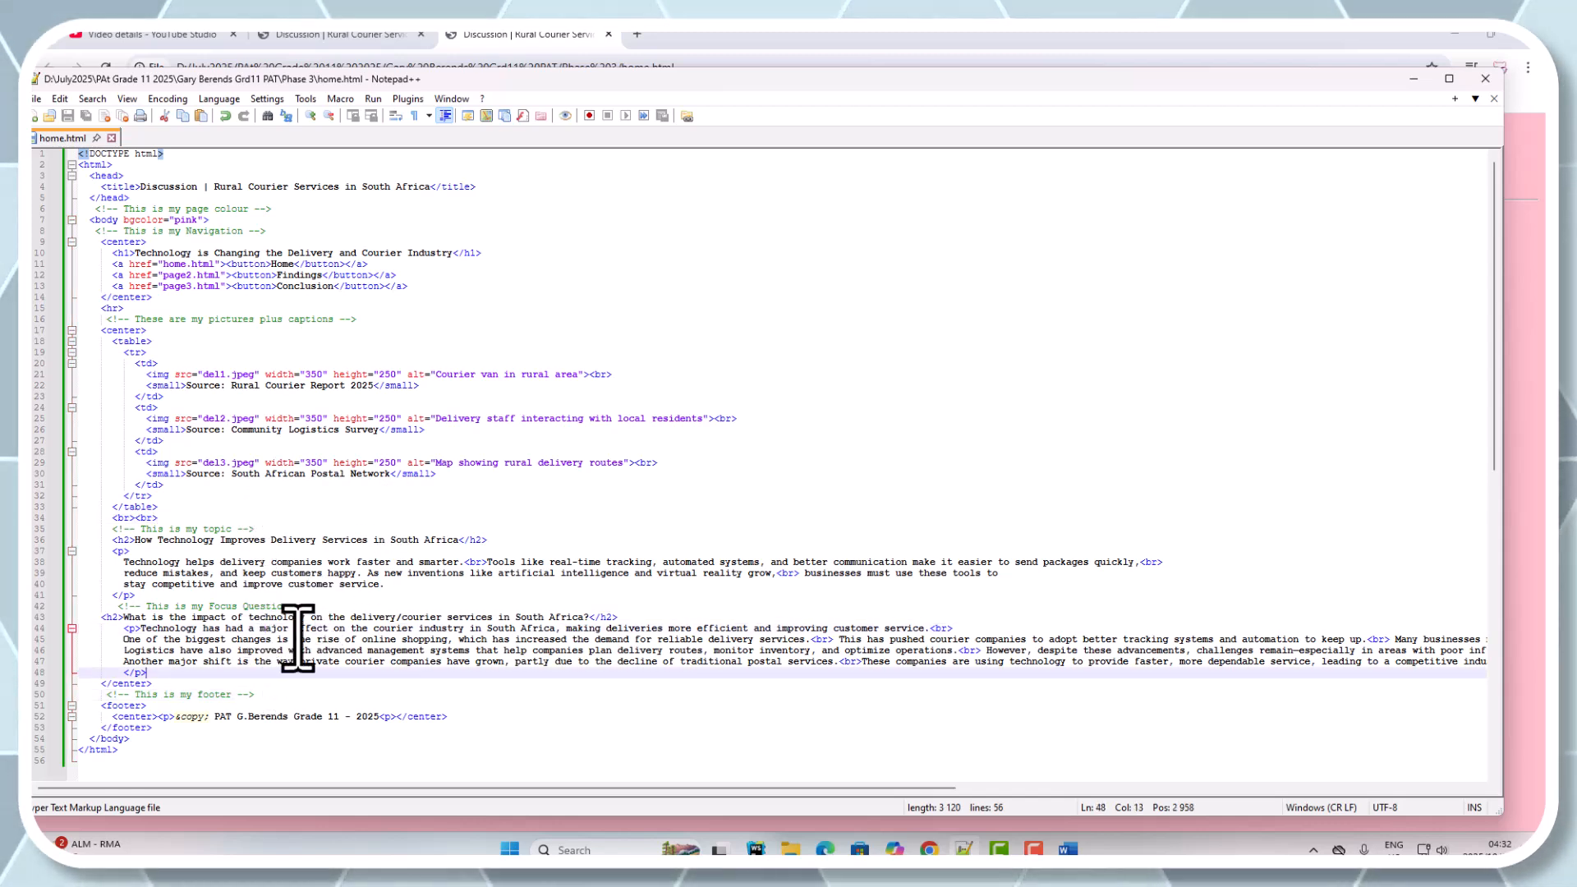